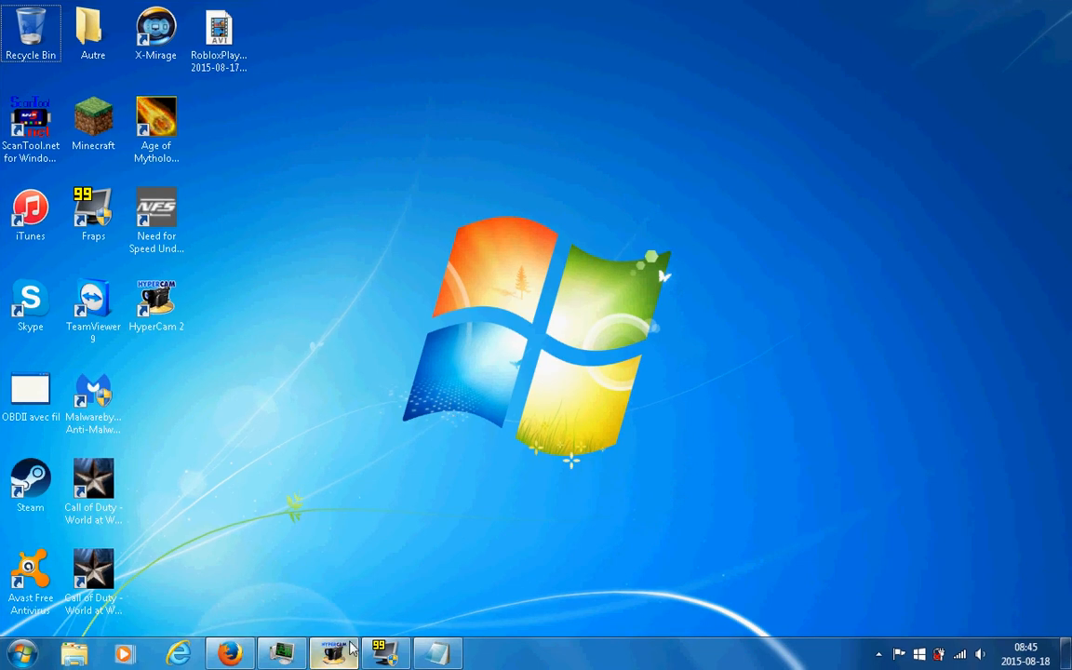
# - Switch to Firefox and display the yitchww1.cfg file from the BASHandSlash tweaks article as plain text
pyautogui.click(334, 654)
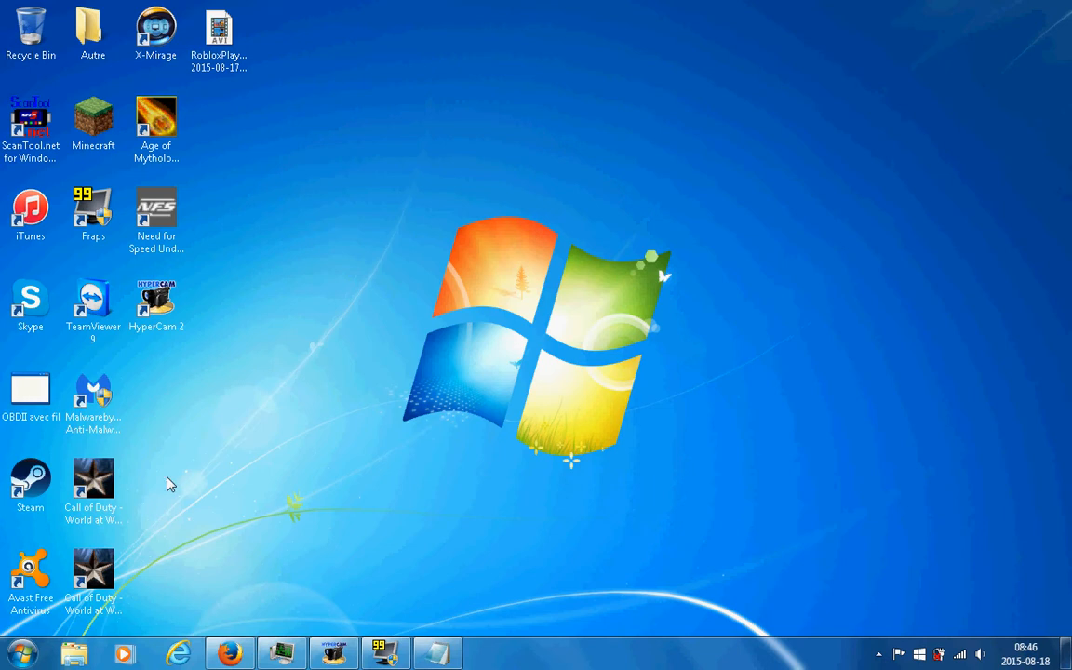
pyautogui.moveTo(257, 514)
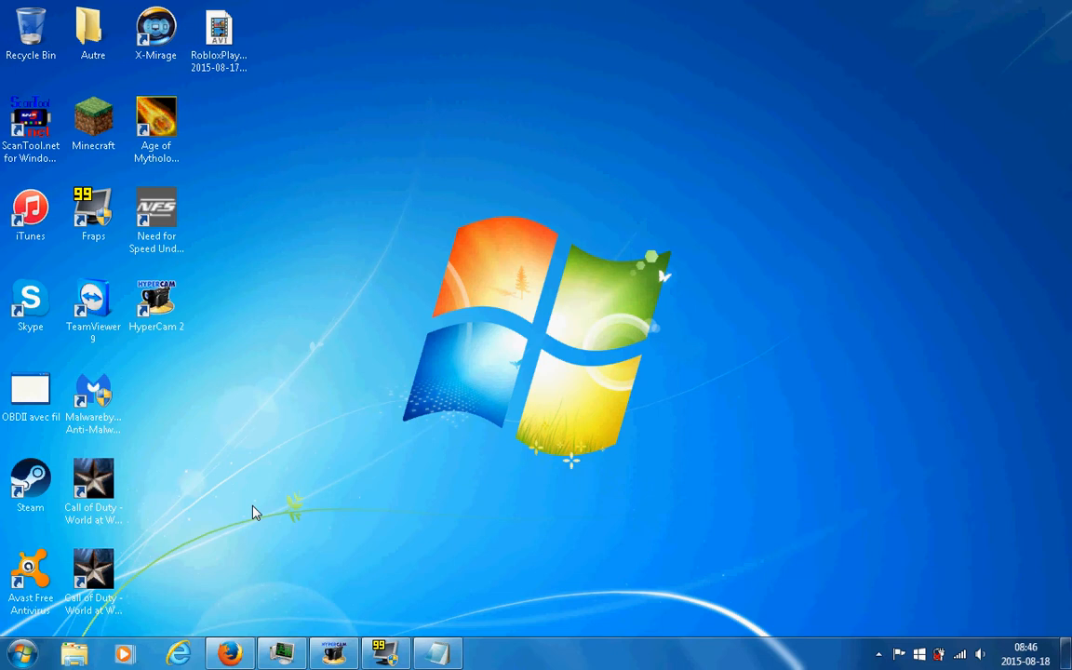
pyautogui.click(23, 651)
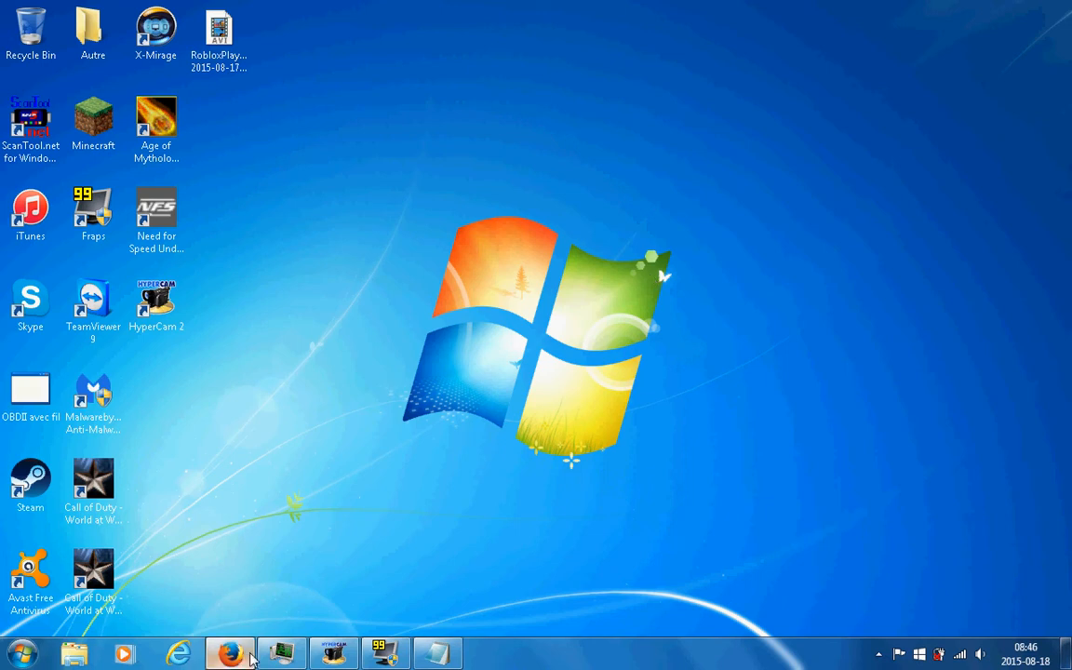
pyautogui.click(229, 652)
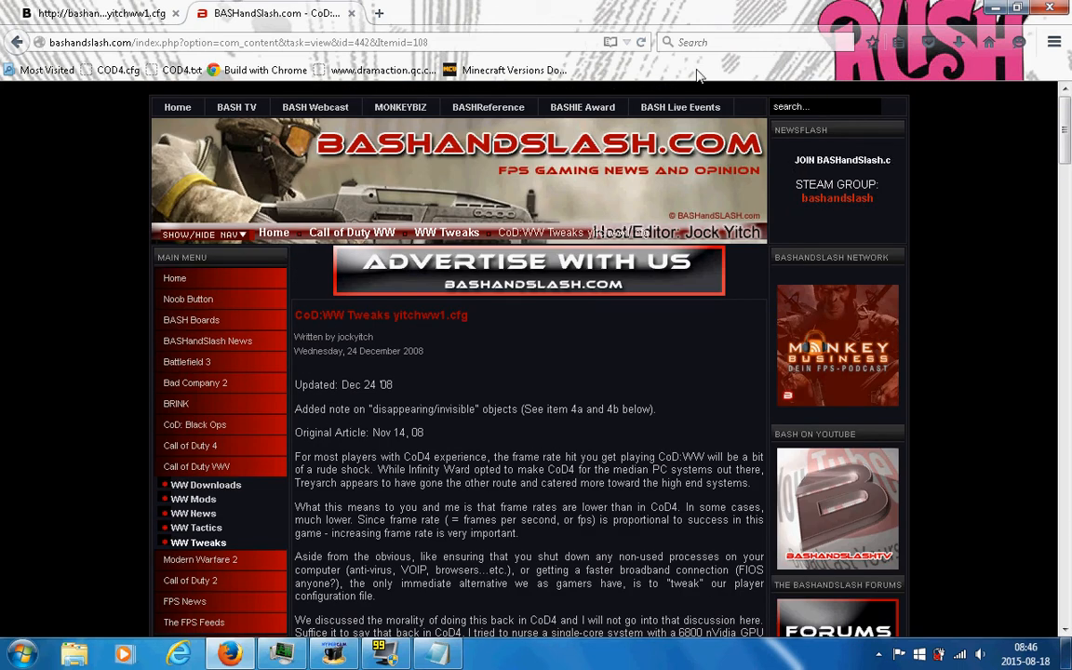
pyautogui.scroll(-3)
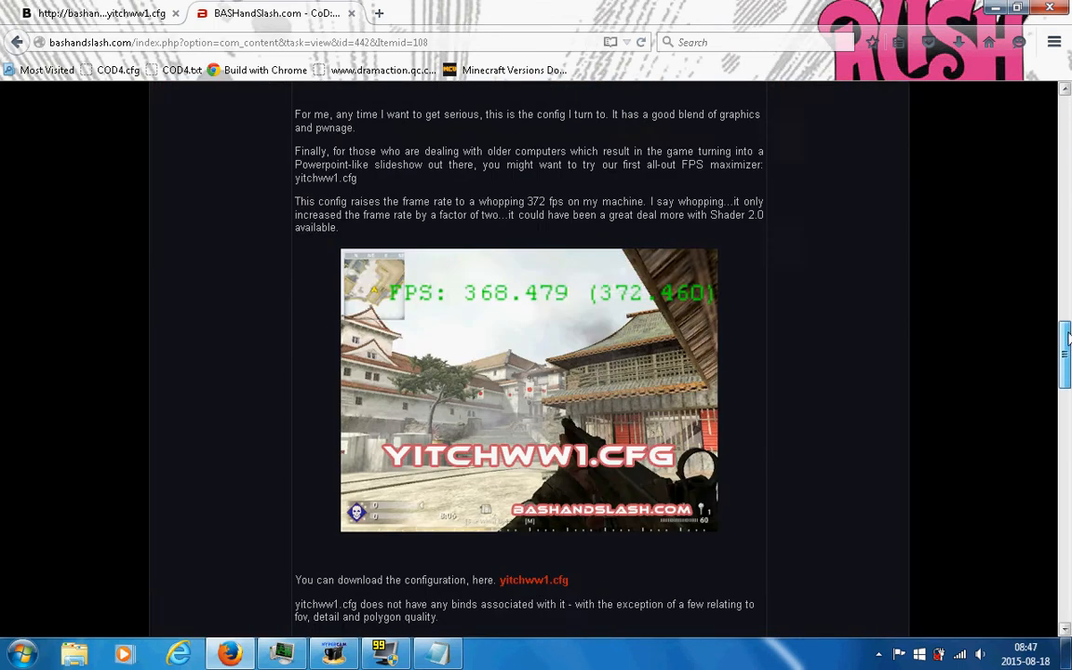
pyautogui.scroll(-3)
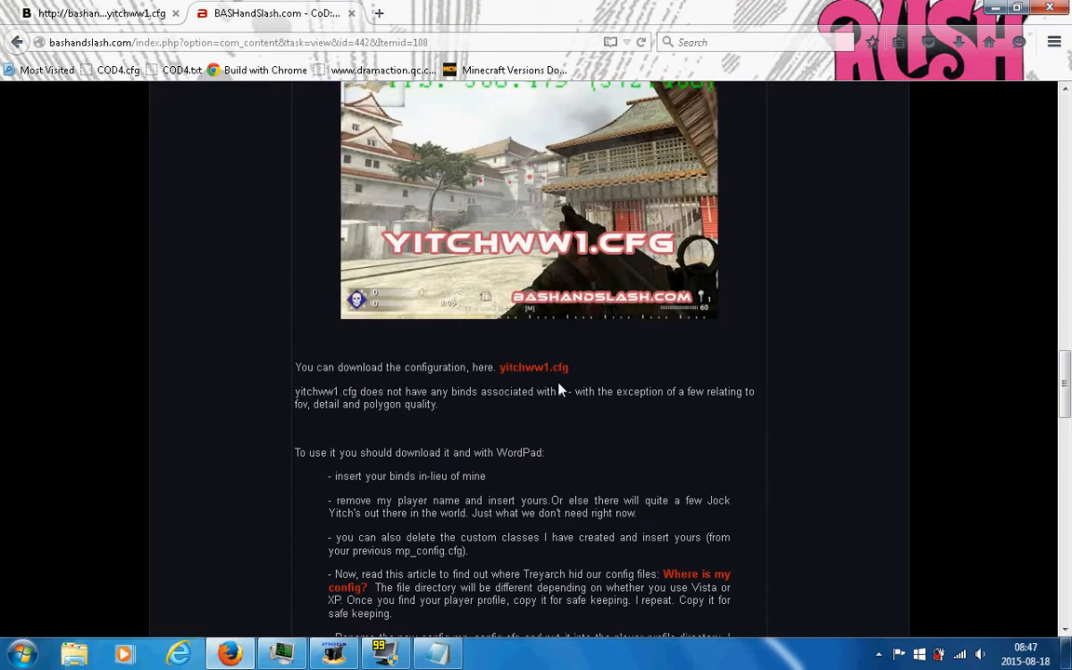
pyautogui.click(533, 366)
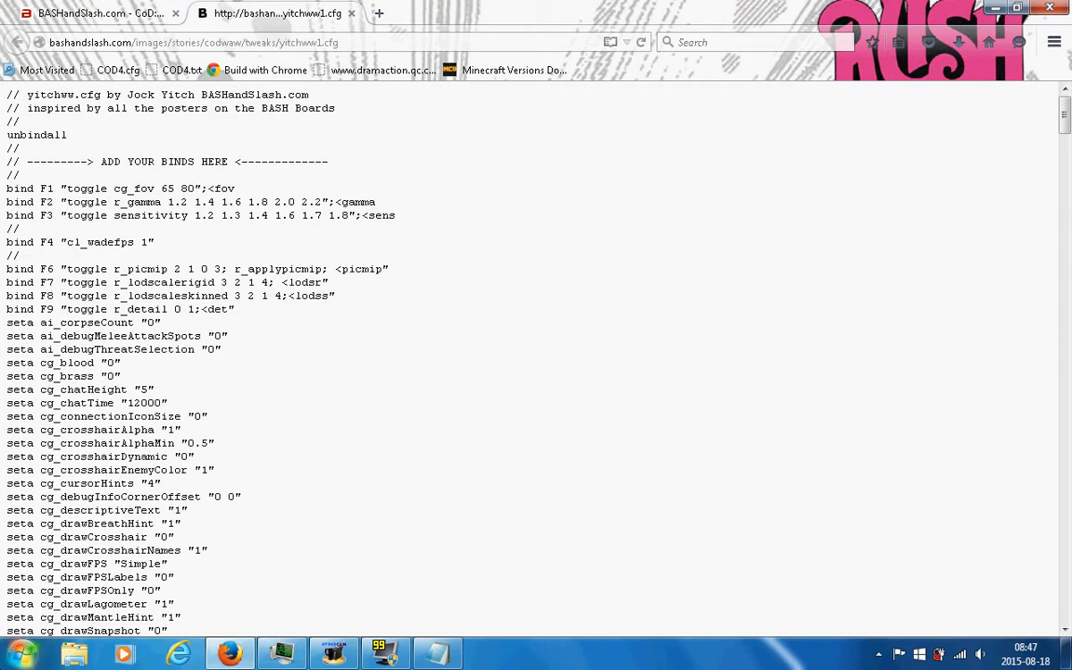
# - Browse from the user folder into AppData > Local > Activision > CoDWaW
pyautogui.click(17, 652)
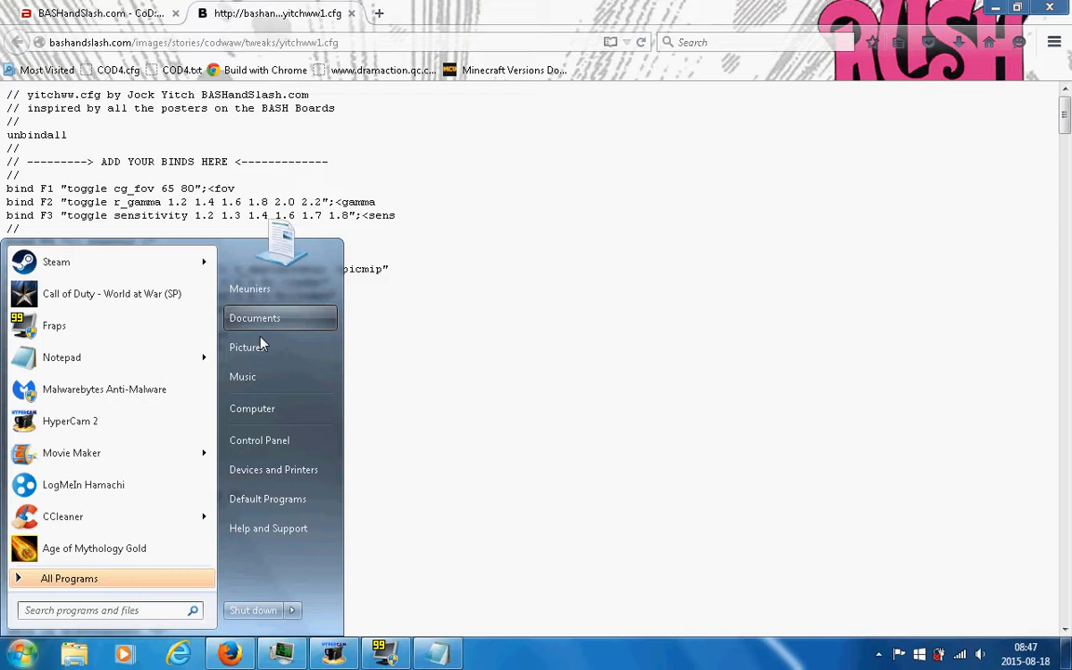
pyautogui.click(250, 289)
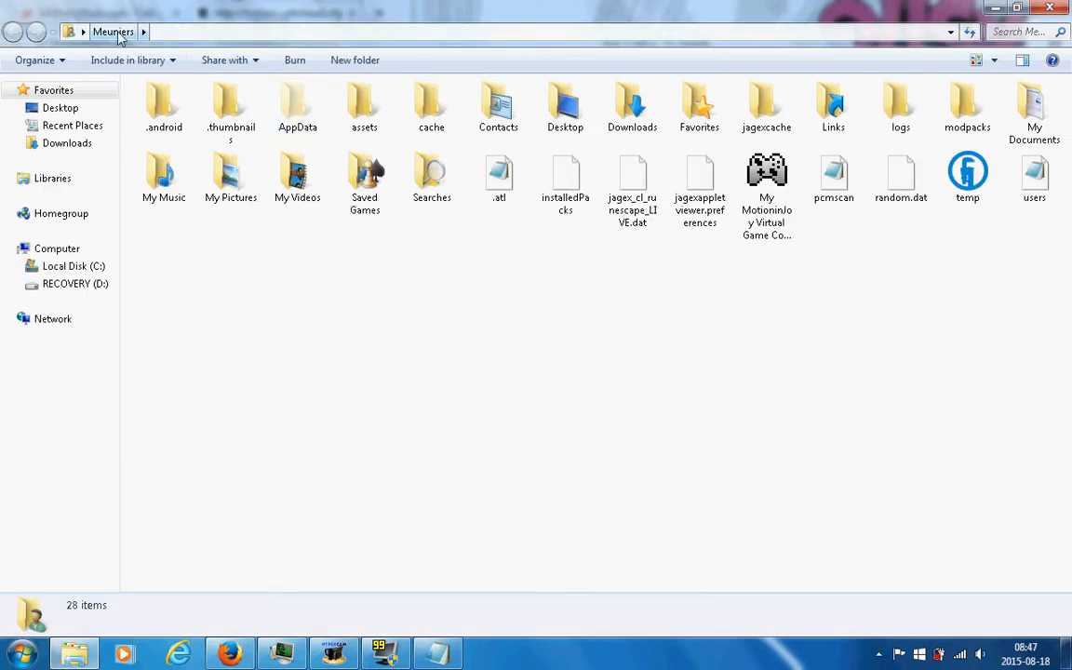
pyautogui.click(298, 106)
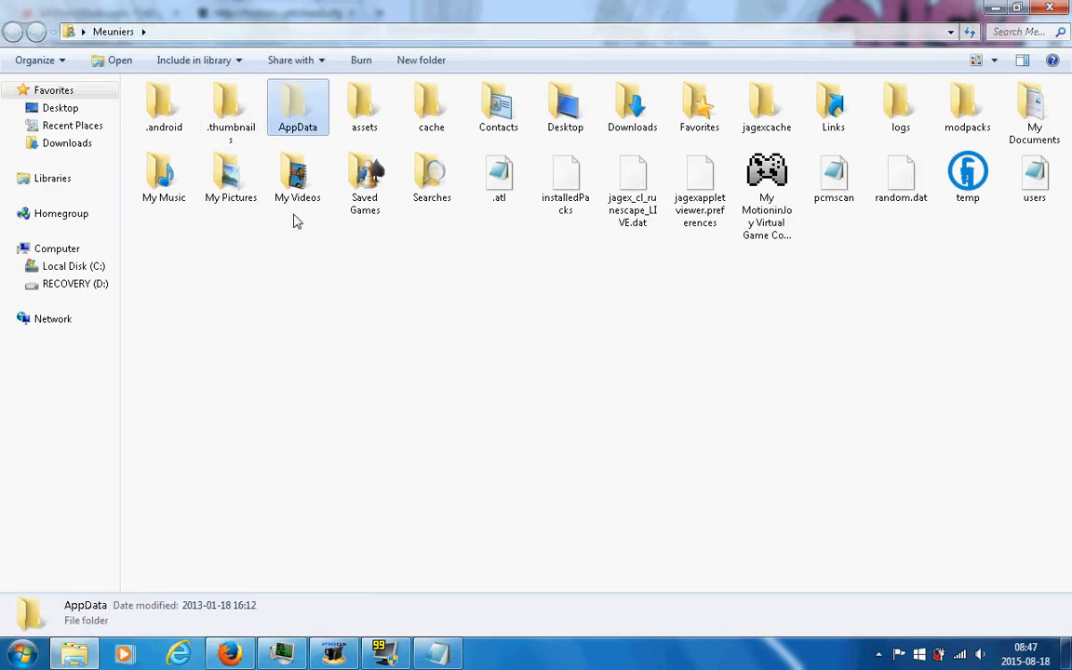
pyautogui.doubleClick(298, 107)
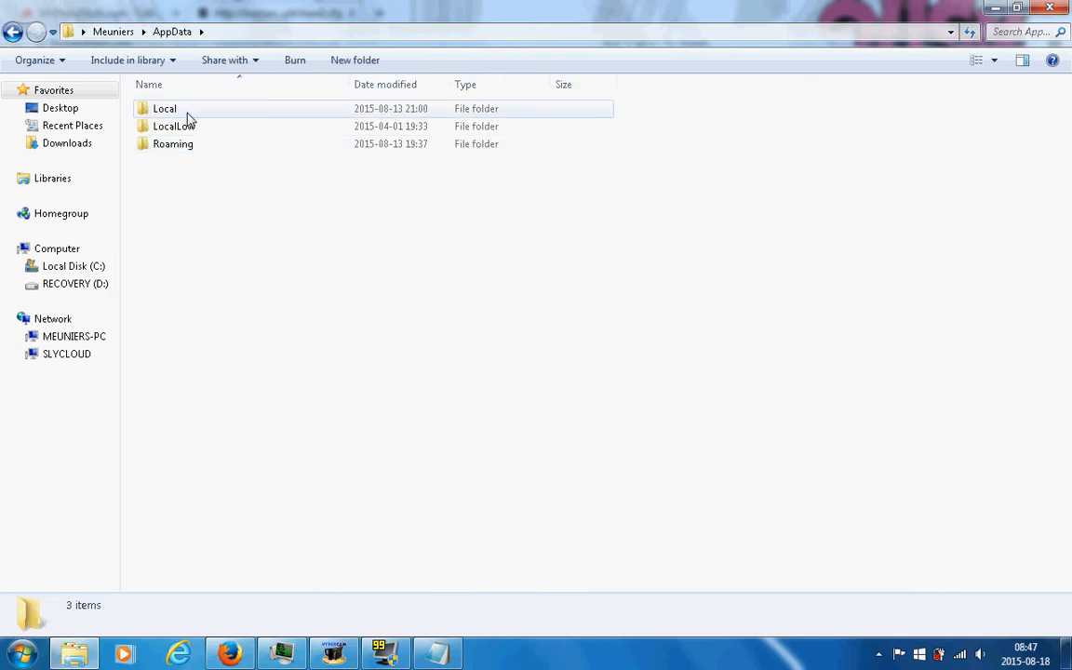
pyautogui.doubleClick(163, 108)
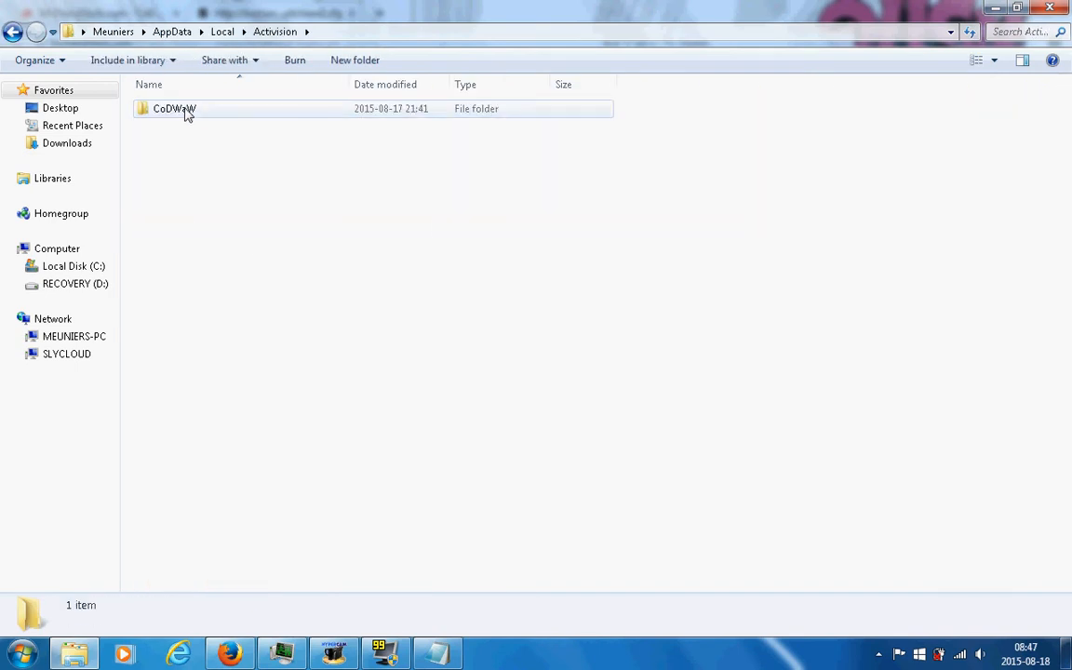
pyautogui.doubleClick(175, 108)
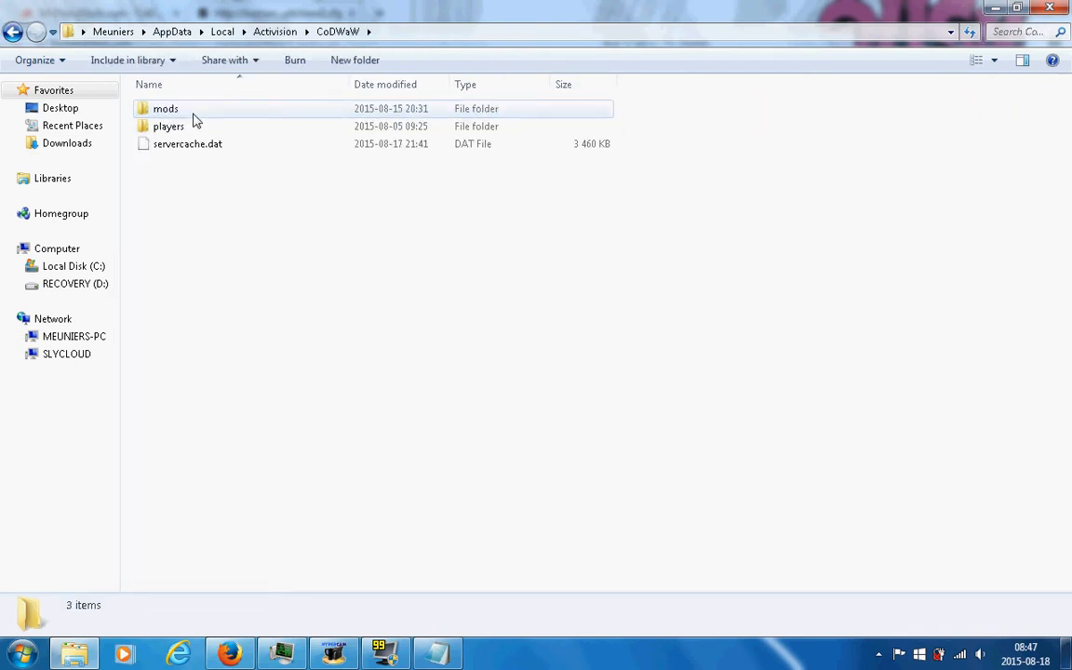
# - Continue into players > profiles > $$$ and select the config file
pyautogui.doubleClick(167, 126)
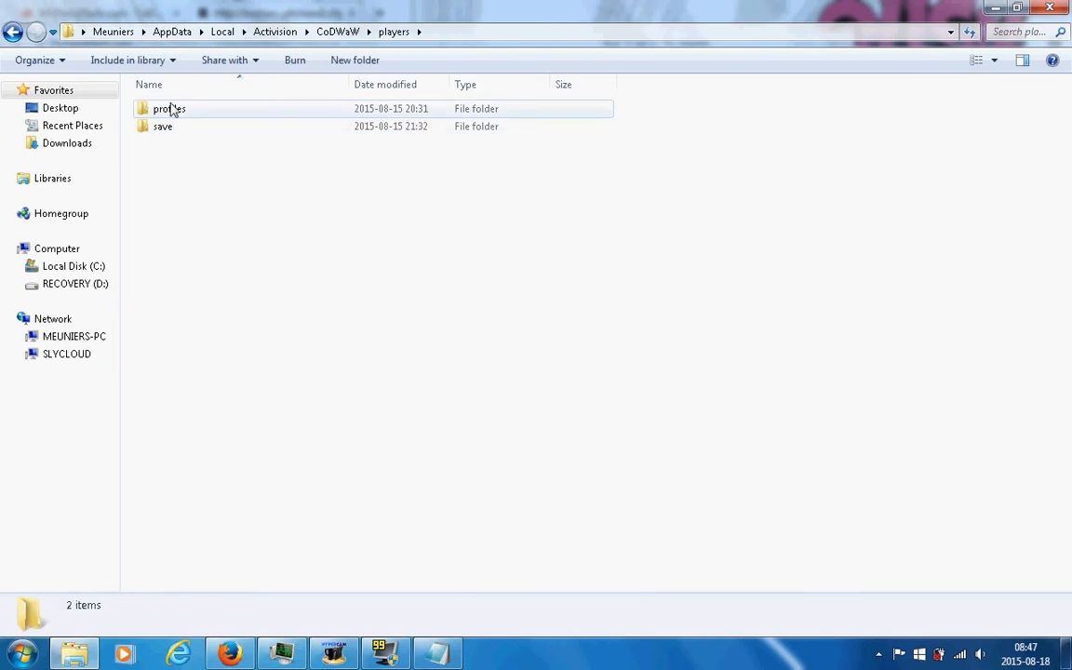
pyautogui.doubleClick(169, 108)
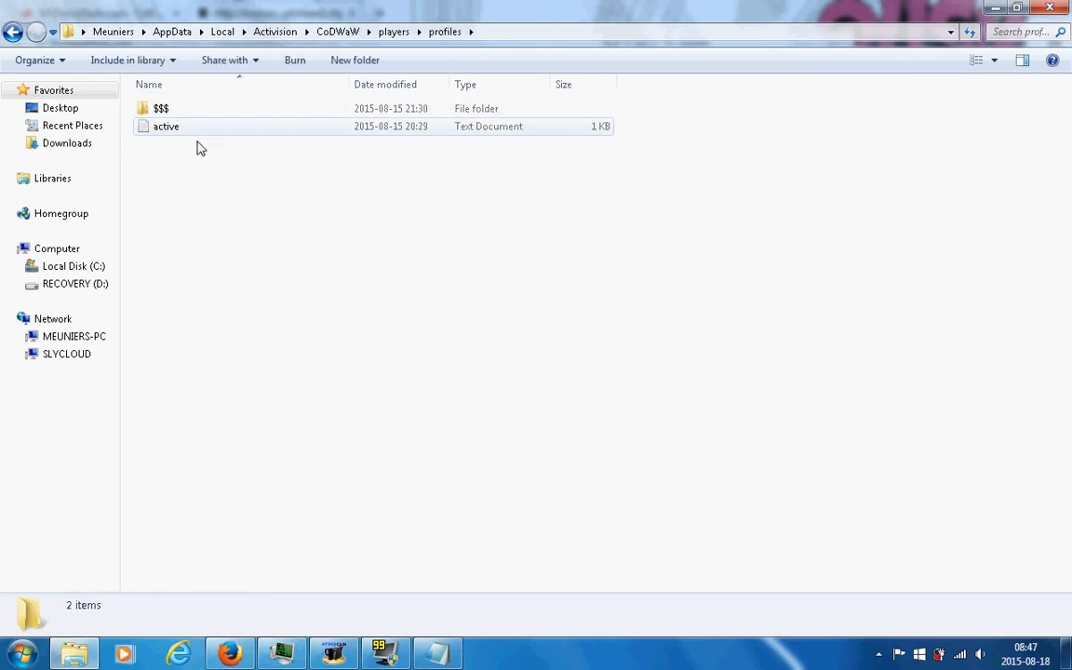
pyautogui.doubleClick(160, 108)
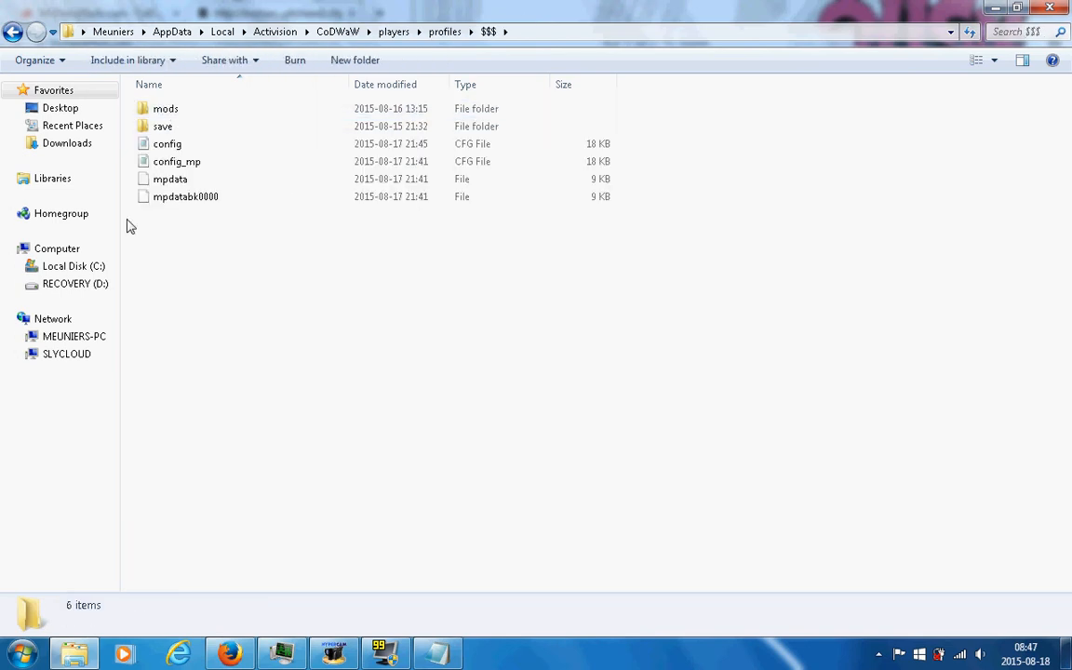
pyautogui.click(168, 143)
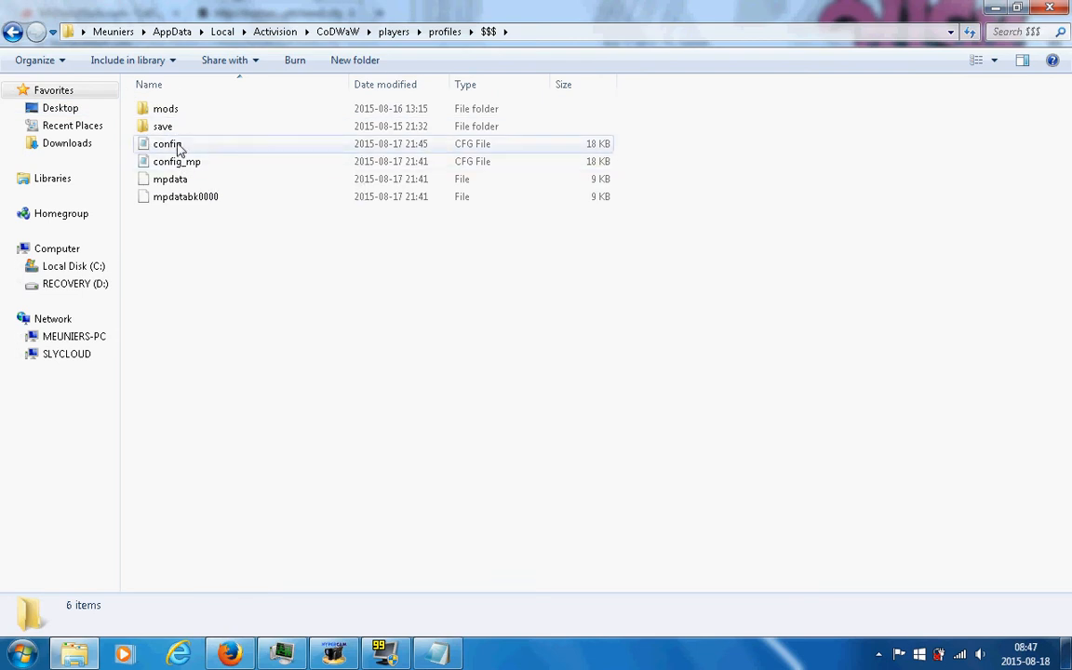
pyautogui.click(168, 143)
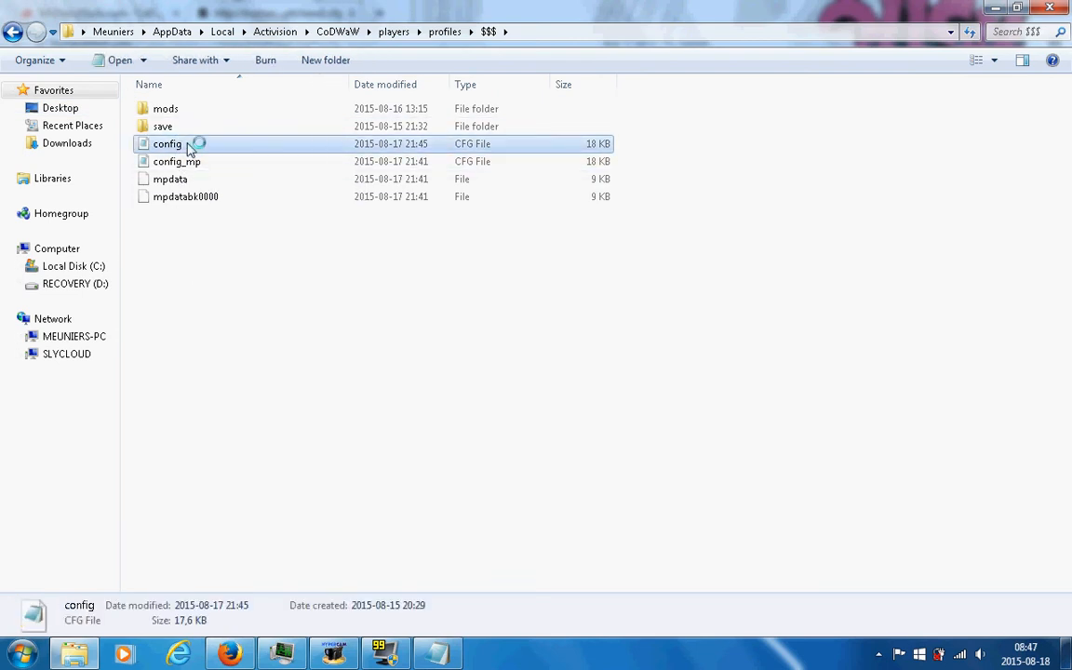
# - Edit config in Notepad with the yitchww settings and a bind f6 r_fullbright line, then close the windows
pyautogui.doubleClick(167, 143)
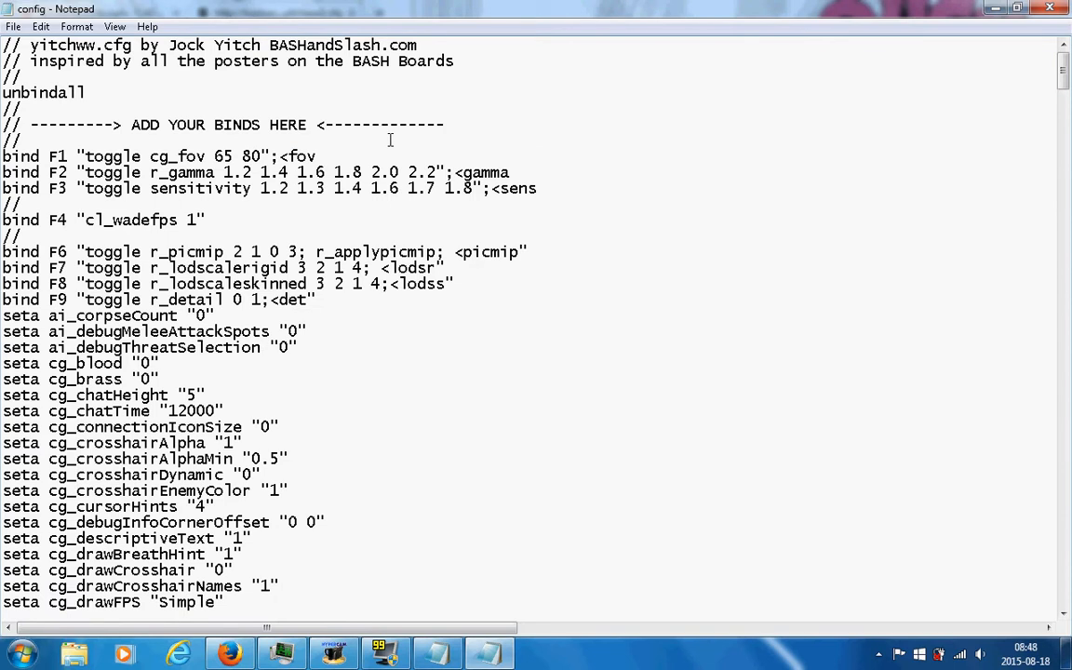
pyautogui.scroll(-3)
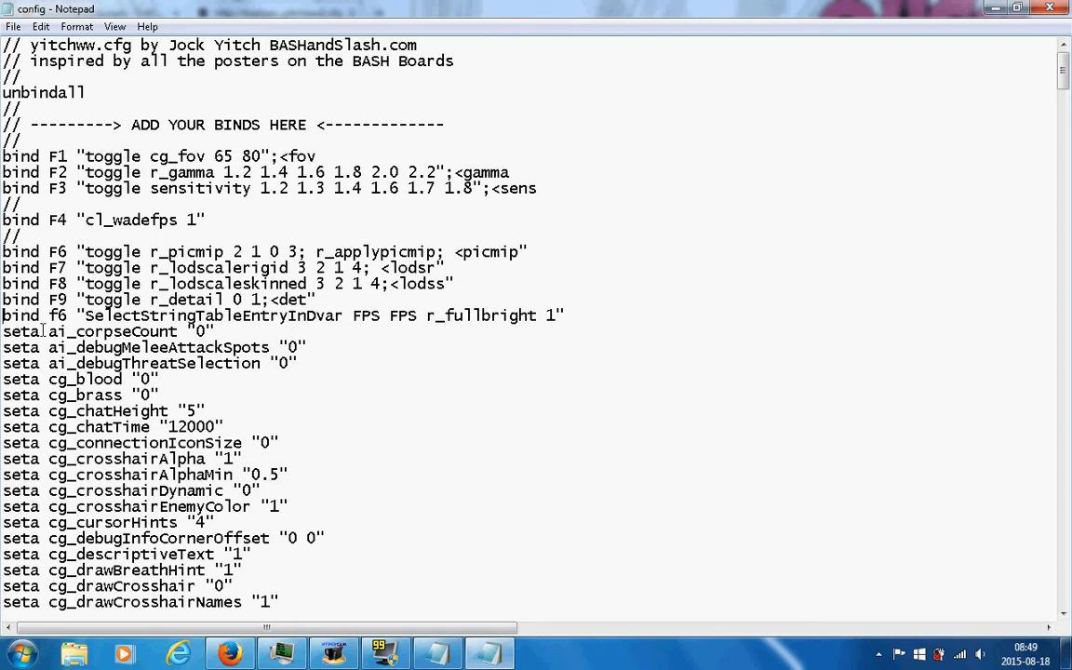
pyautogui.write('0')
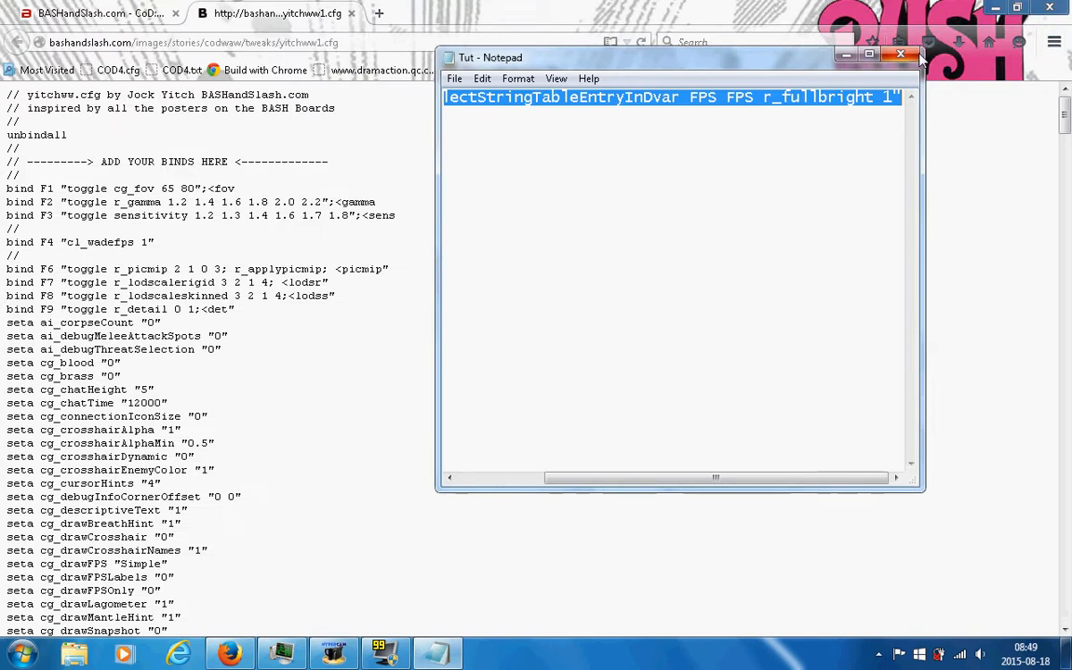
pyautogui.click(899, 52)
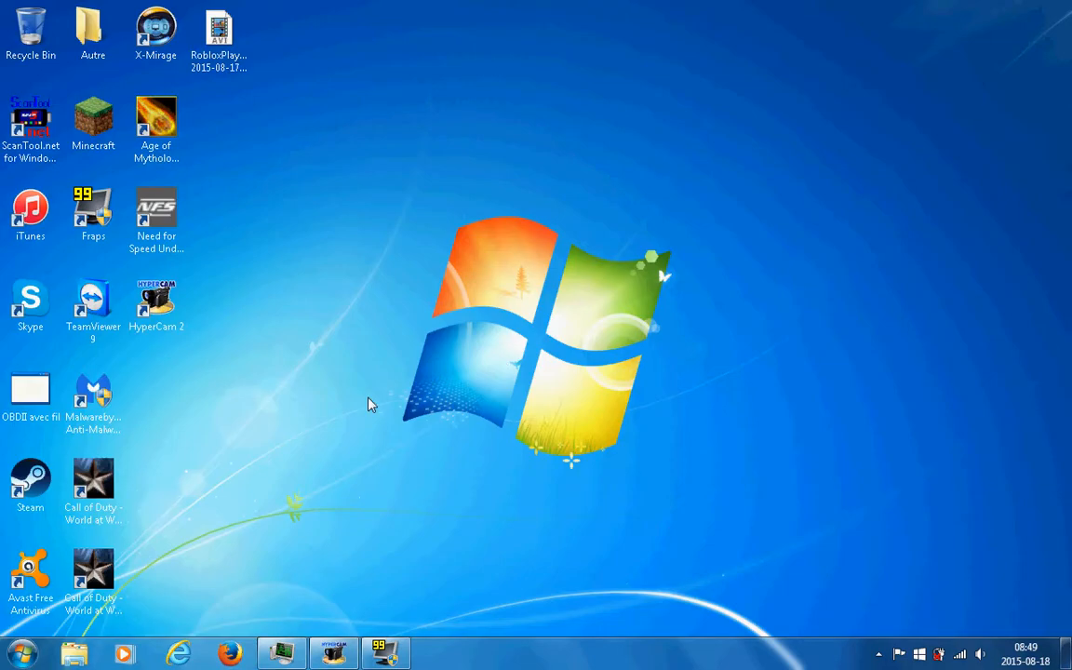
# - Launch the game and run console commands /r_fullscreen 0 and /vid_restart to switch to windowed mode
pyautogui.click(333, 652)
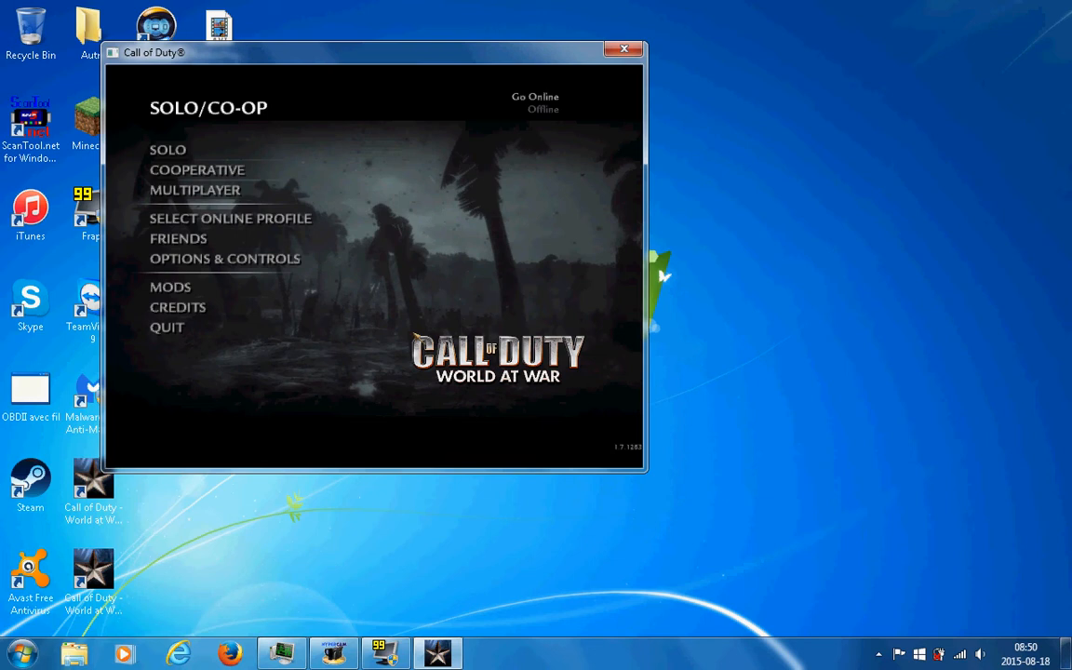
pyautogui.click(225, 257)
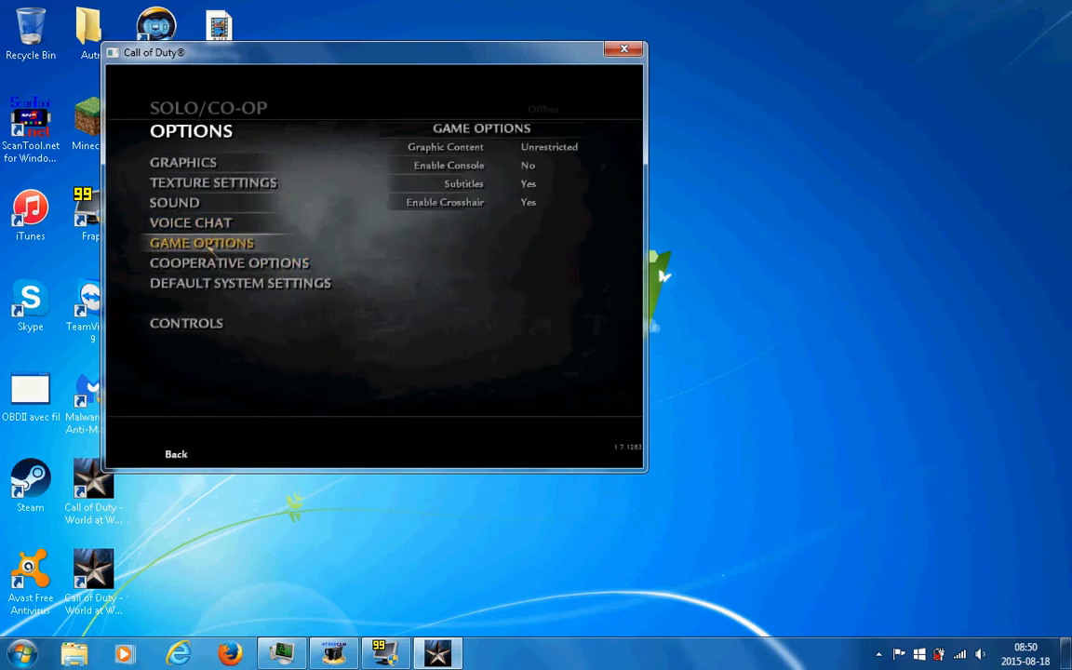
pyautogui.click(175, 454)
pyautogui.write('/r_')
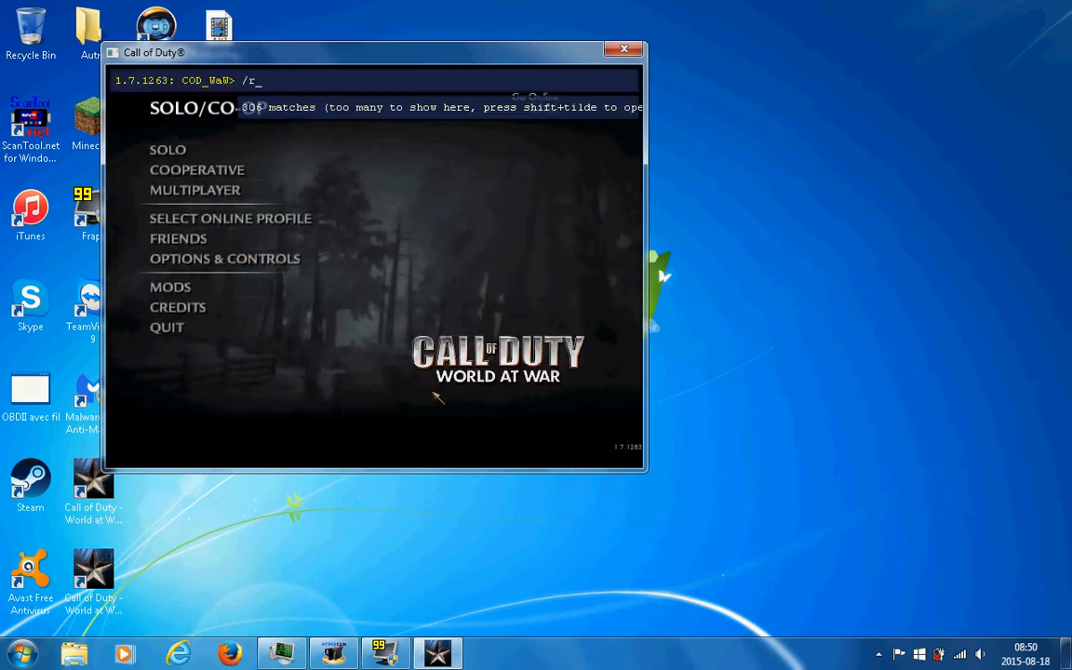
pyautogui.write('fulsree')
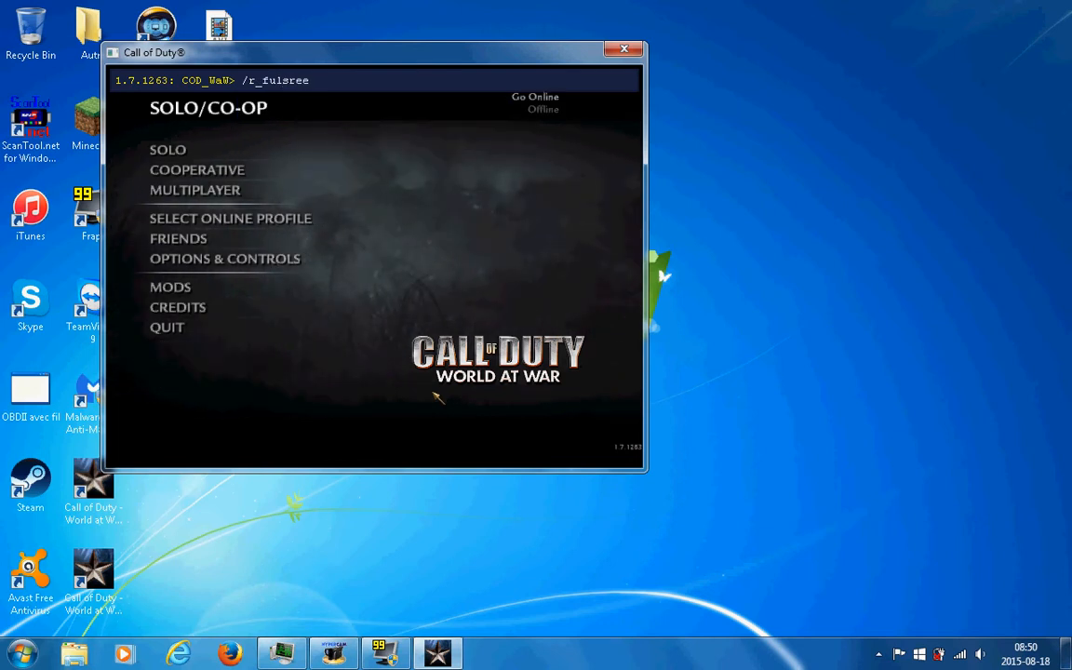
pyautogui.write('r_fullscrn')
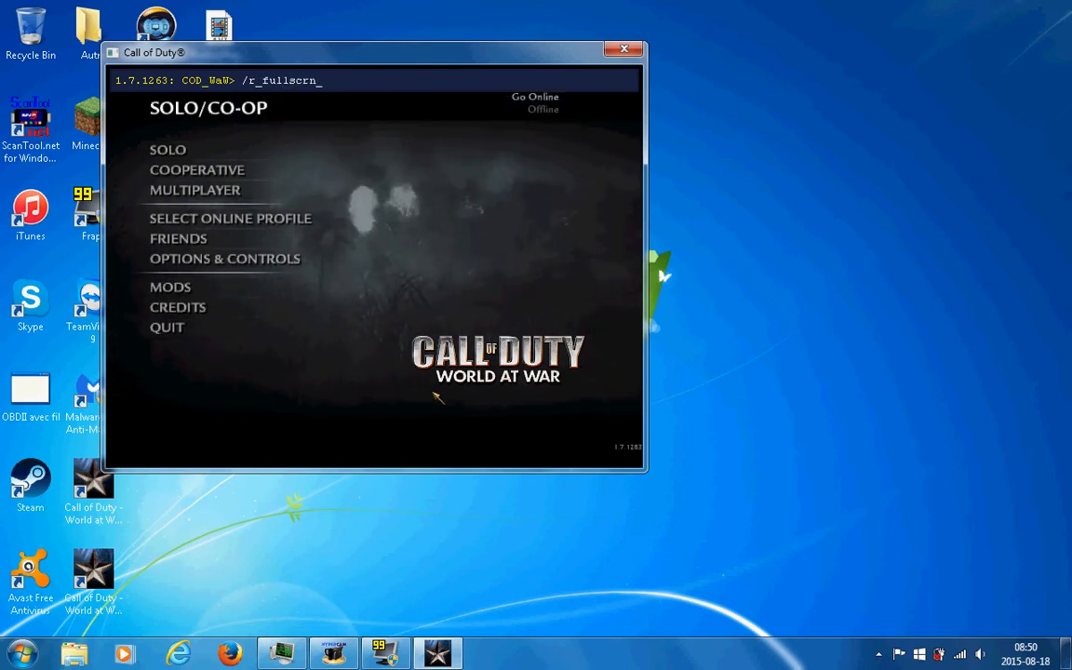
pyautogui.write('een')
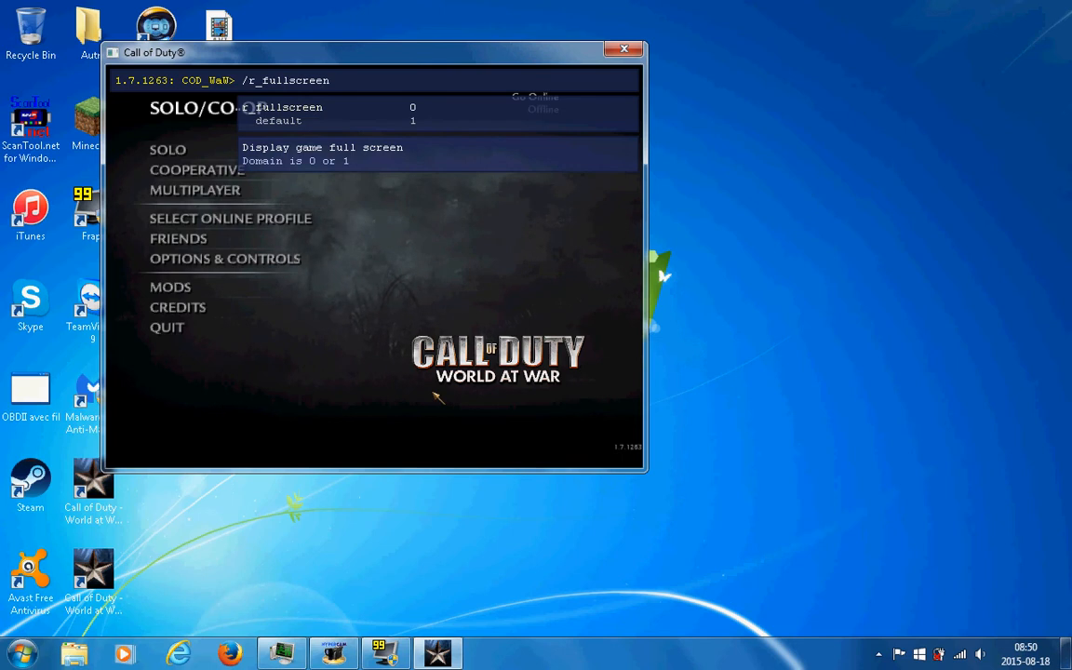
pyautogui.write('0')
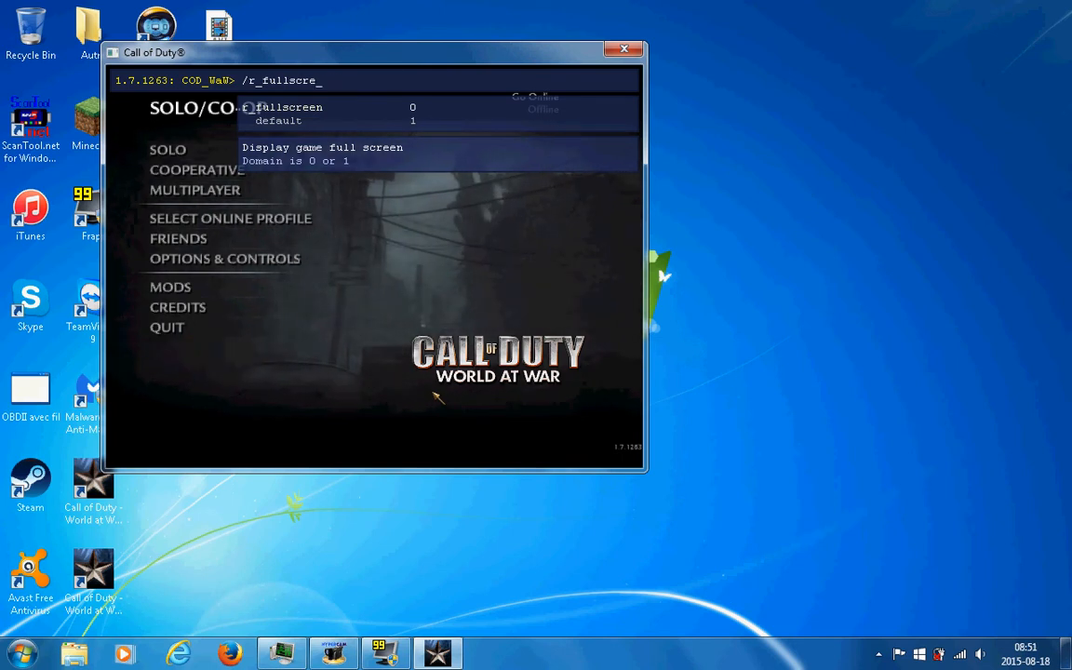
pyautogui.write('/vid_restart')
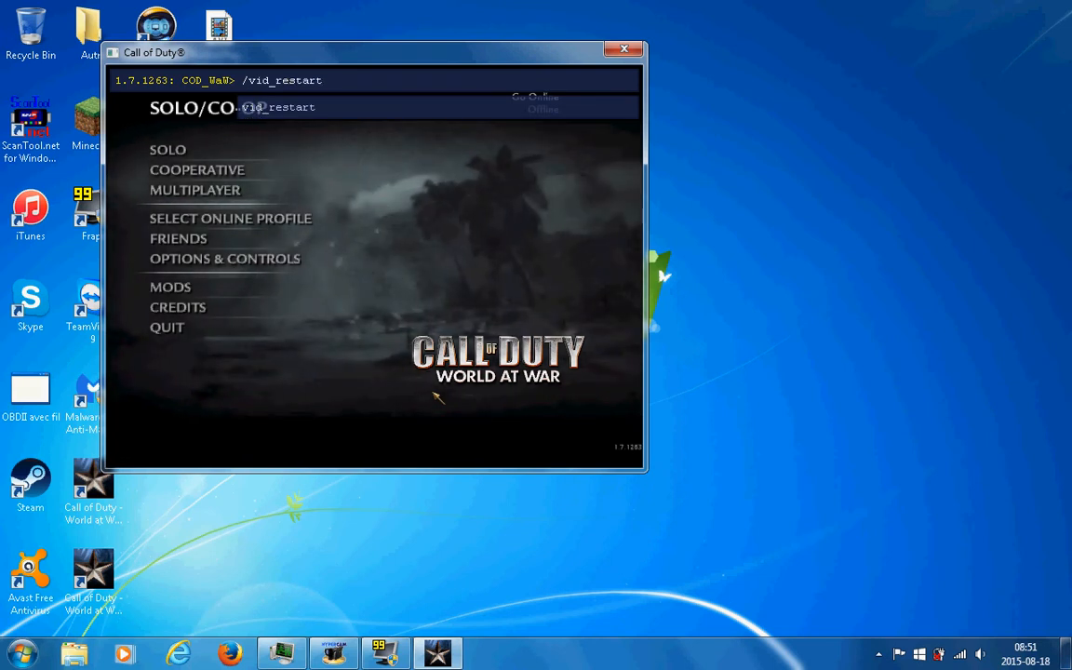
pyautogui.press('enter')
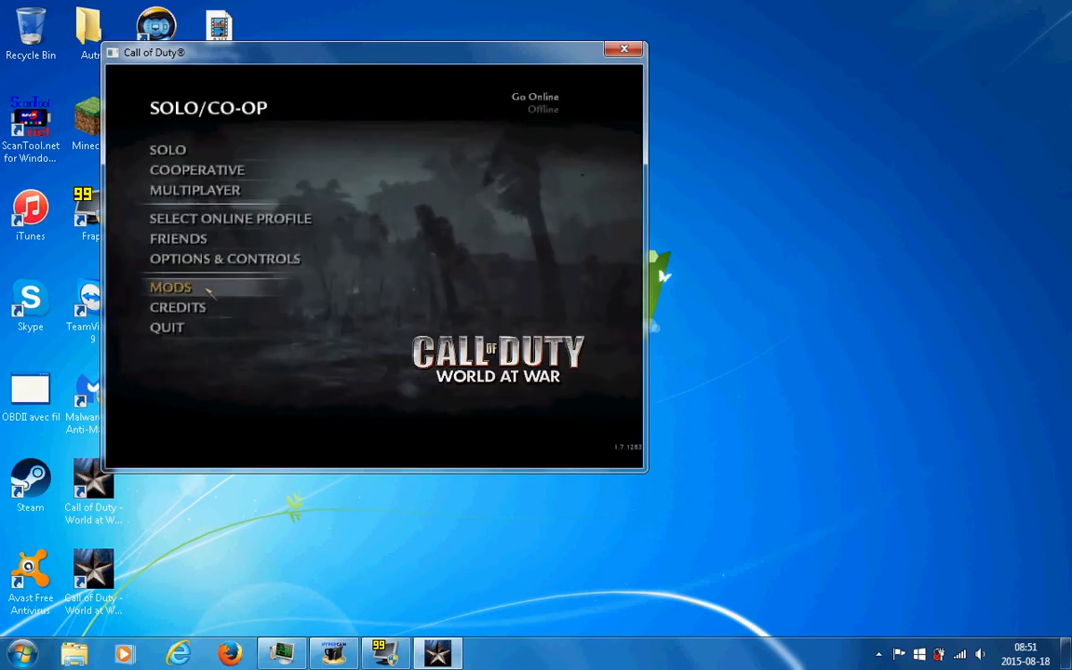
pyautogui.click(171, 286)
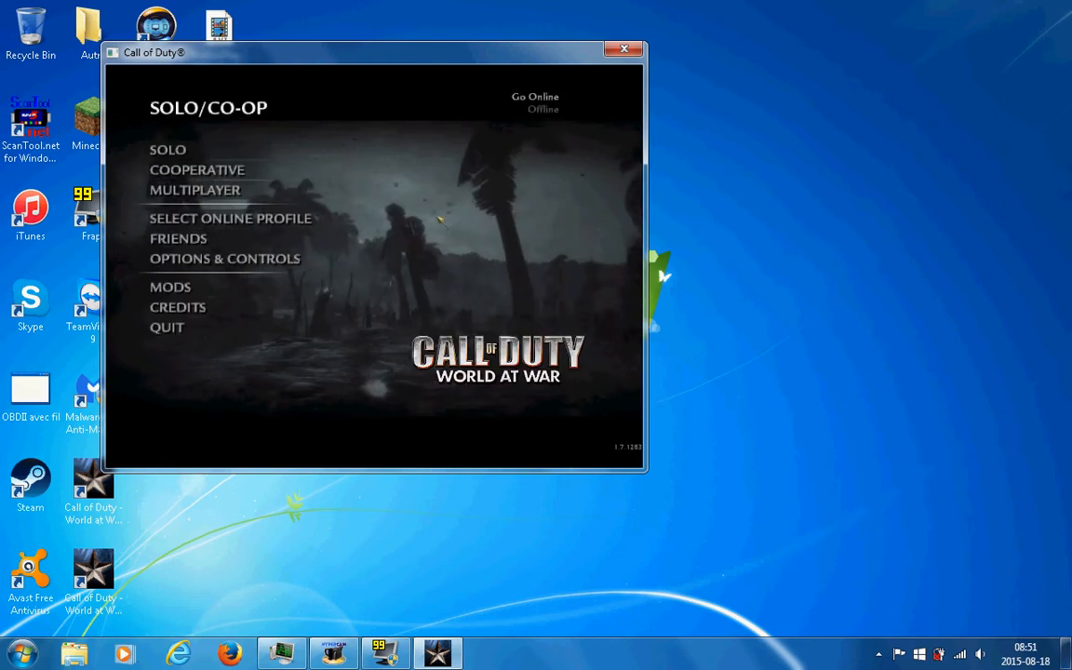
pyautogui.click(223, 259)
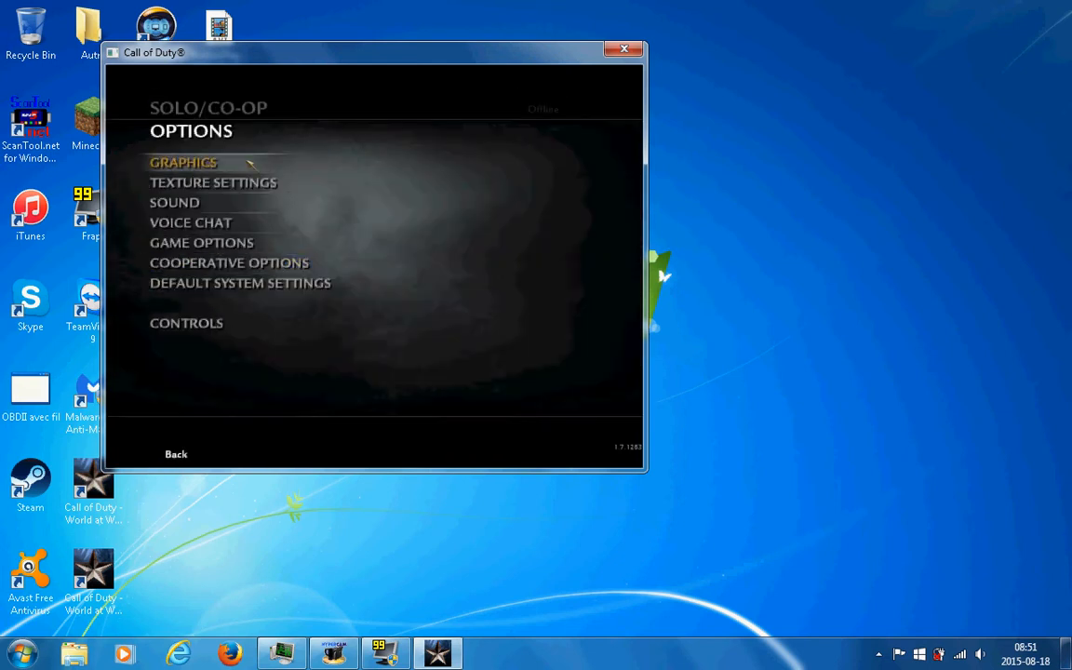
pyautogui.click(183, 162)
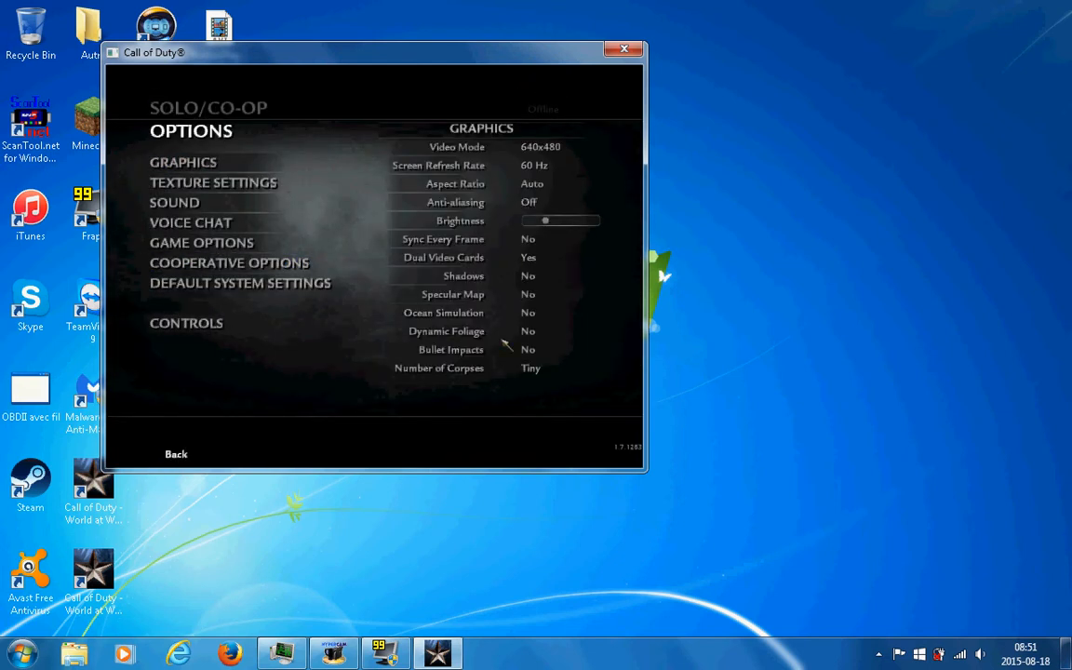
pyautogui.moveTo(498, 253)
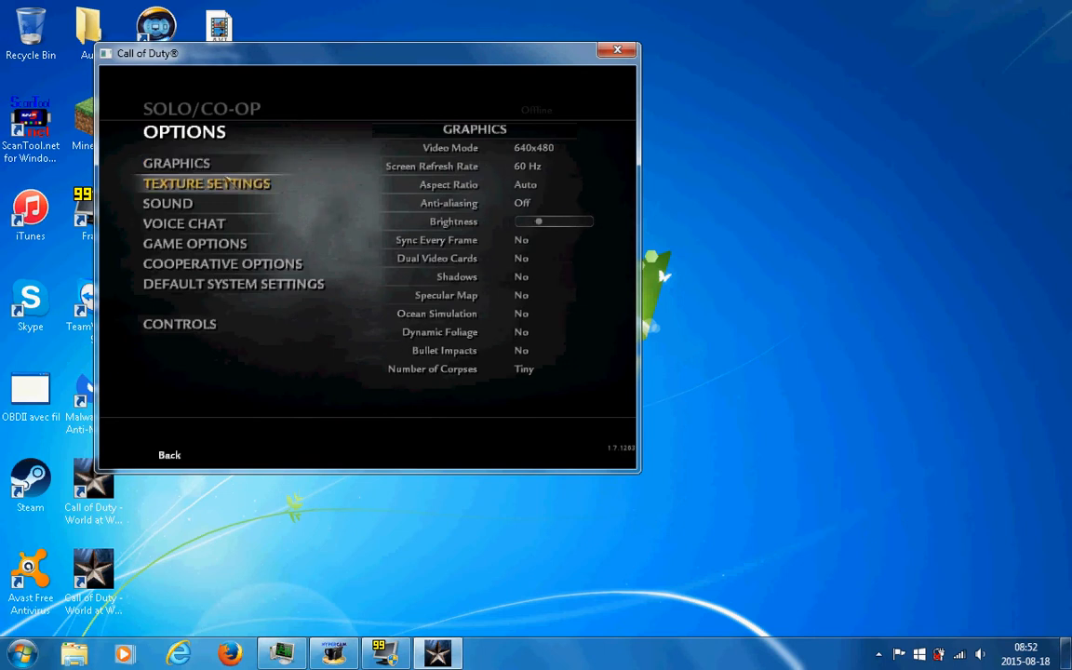
pyautogui.click(207, 184)
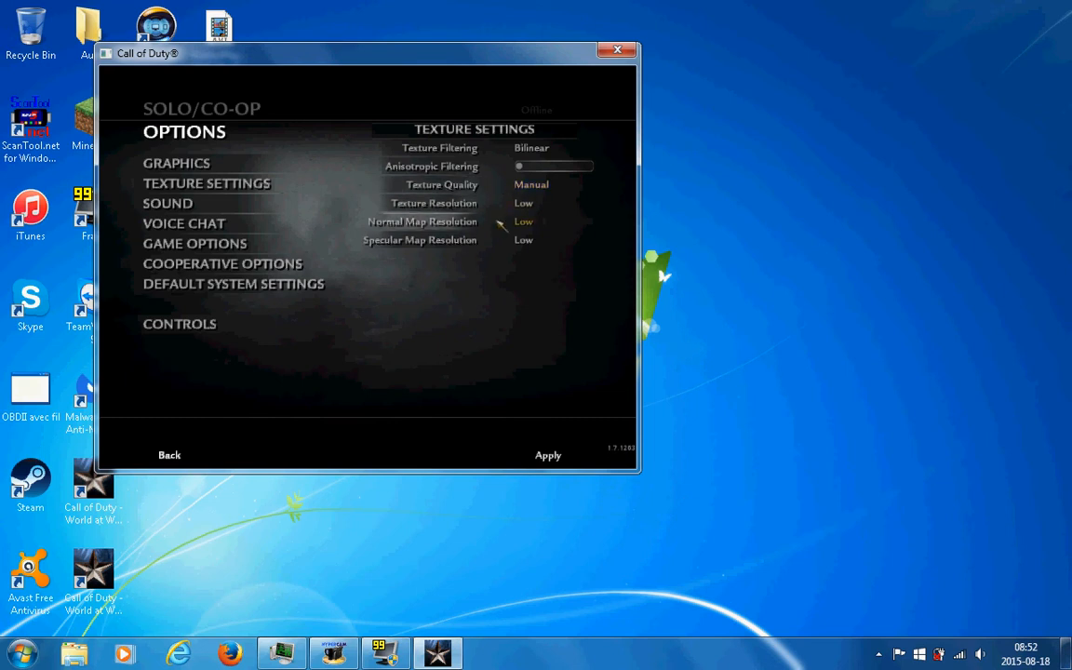
pyautogui.moveTo(201, 454)
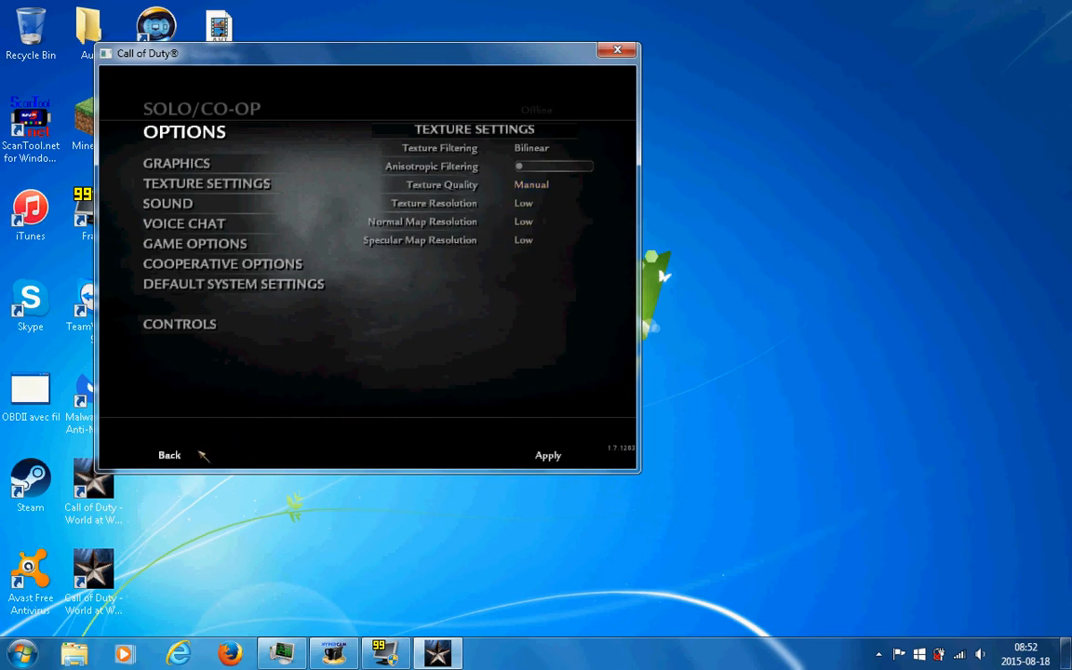
pyautogui.click(194, 242)
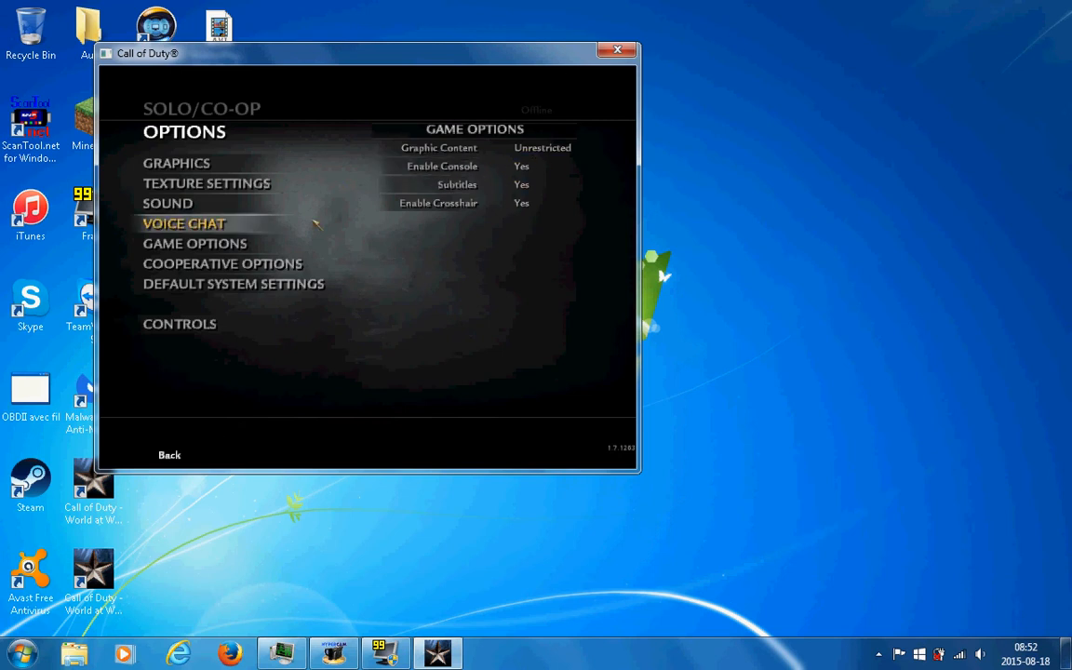
pyautogui.click(169, 455)
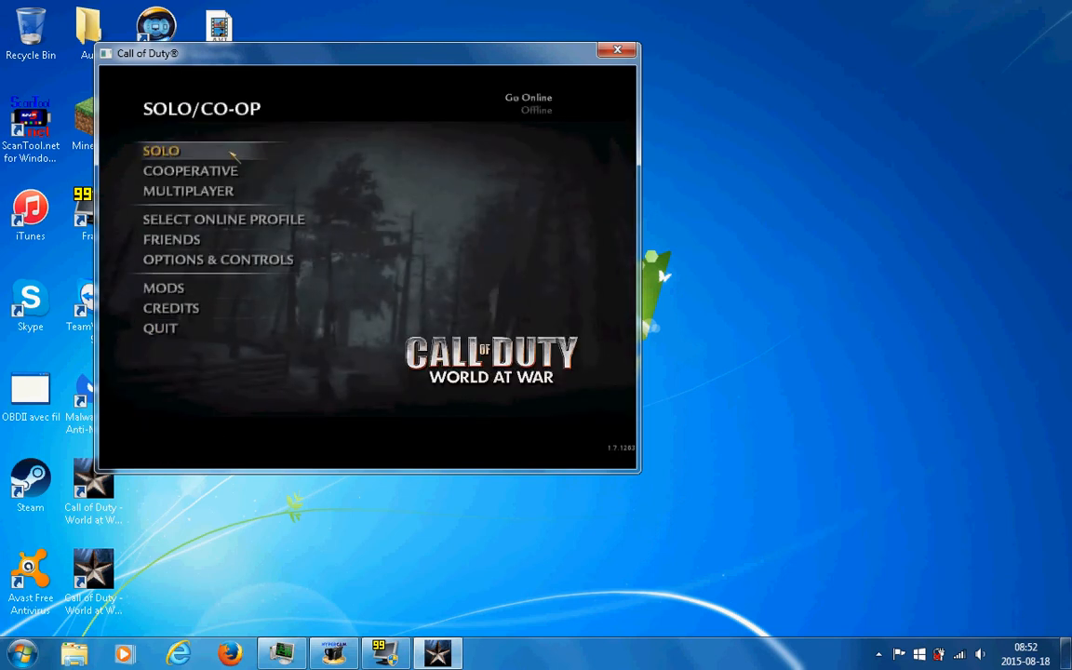
# - Start a solo mission and play it in the small game window
pyautogui.click(160, 149)
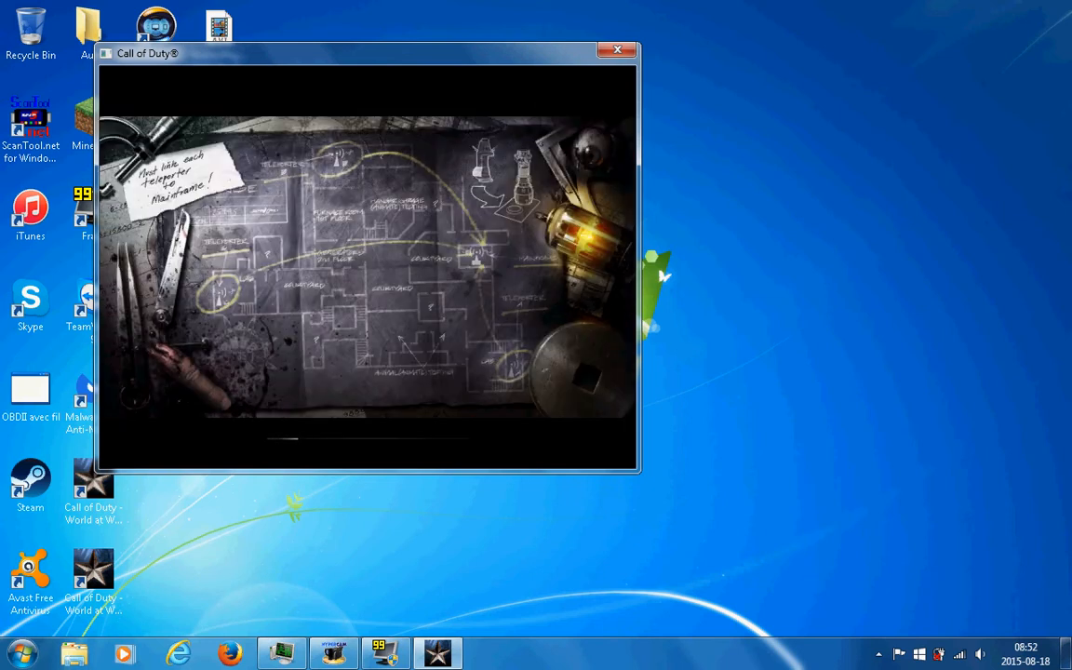
pyautogui.click(385, 651)
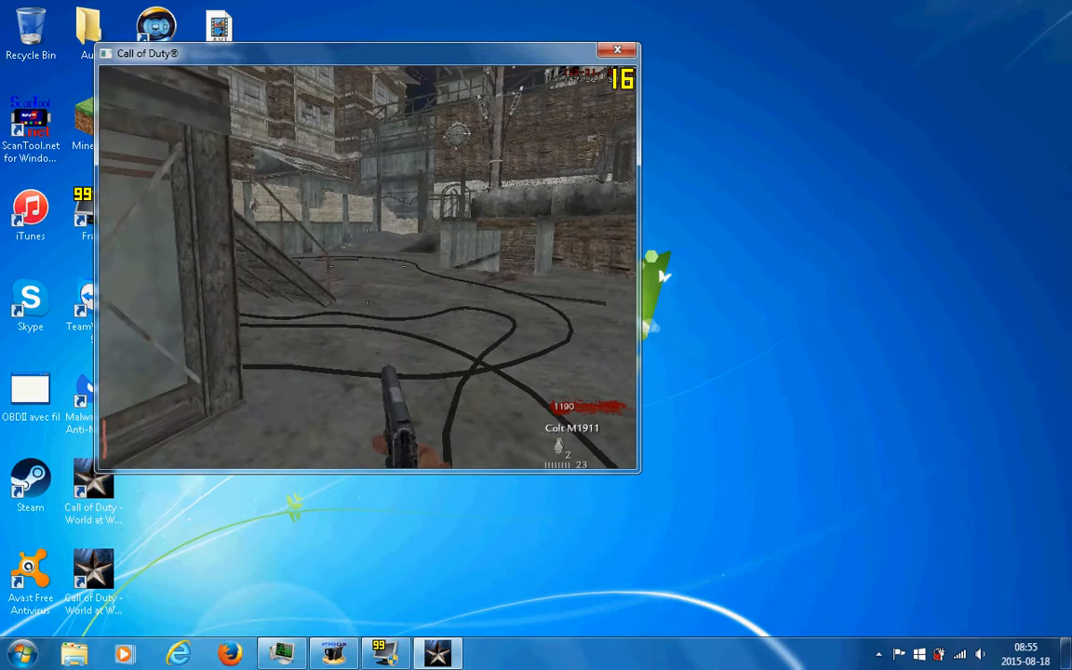
# - Pause the mission, quit the level and confirm, returning to the desktop
pyautogui.press('Escape')
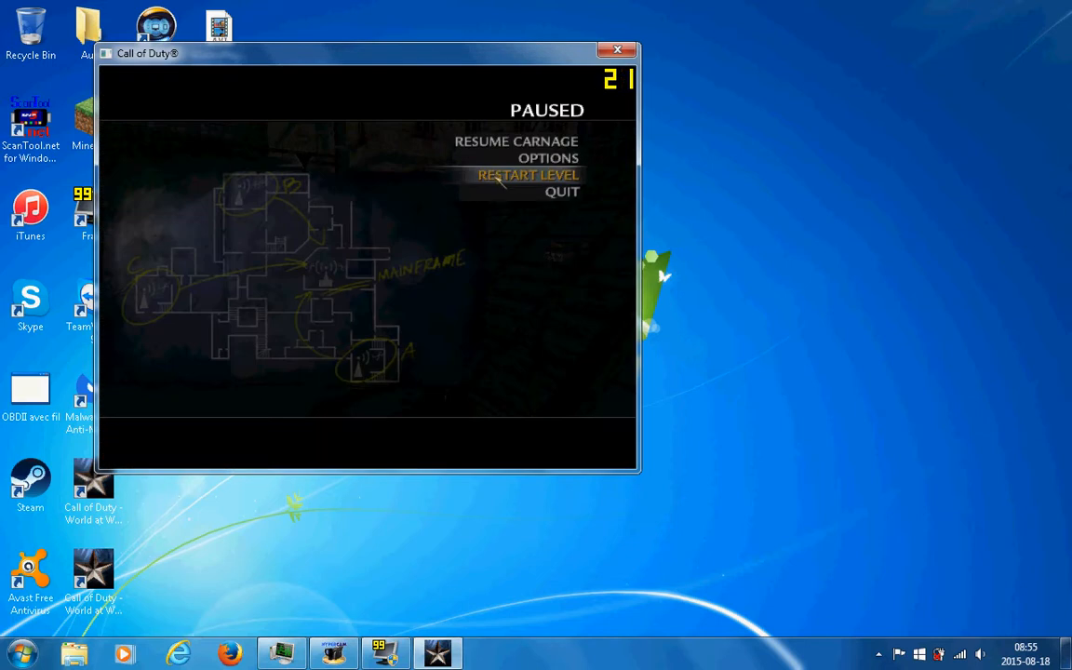
pyautogui.click(562, 192)
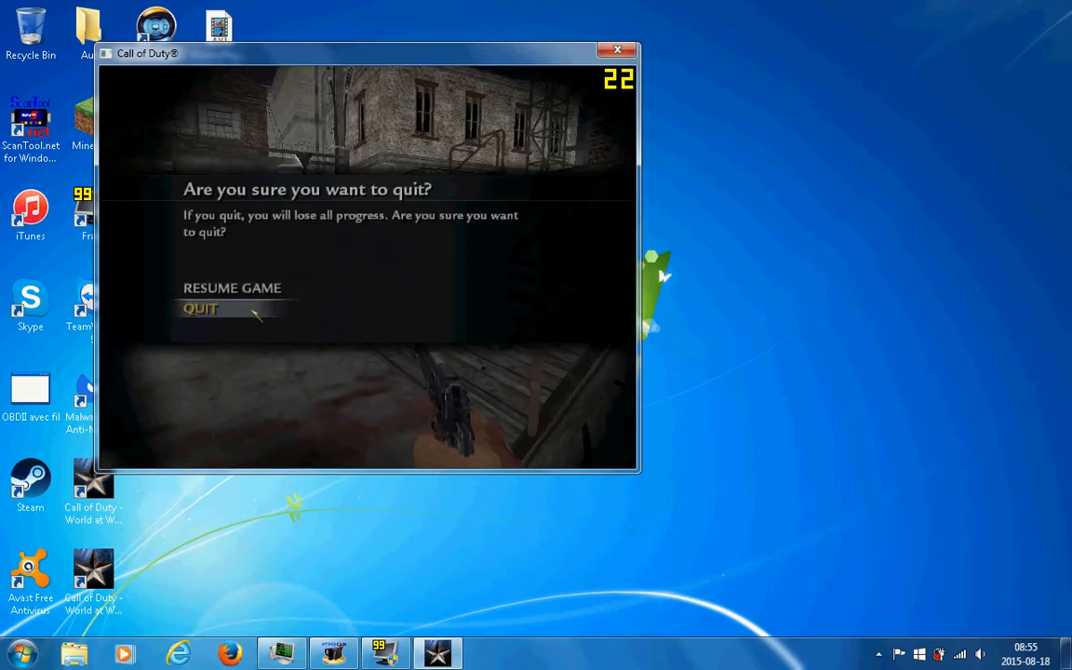
pyautogui.click(201, 309)
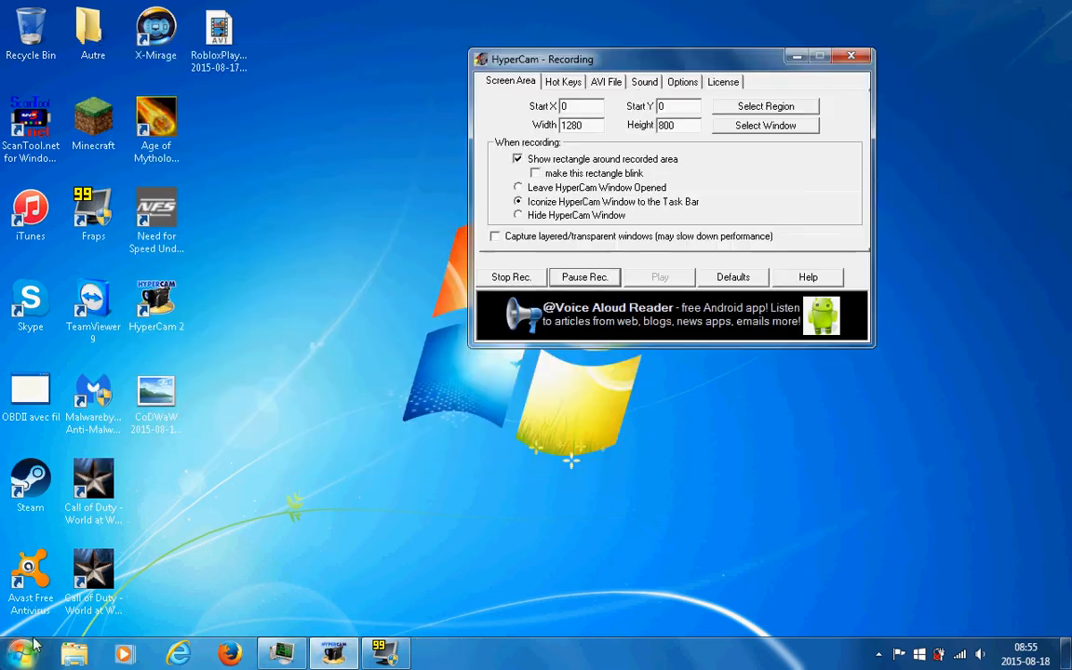
# - Browse to the CoDWaW profile folder and open config_mp in Notepad
pyautogui.click(75, 651)
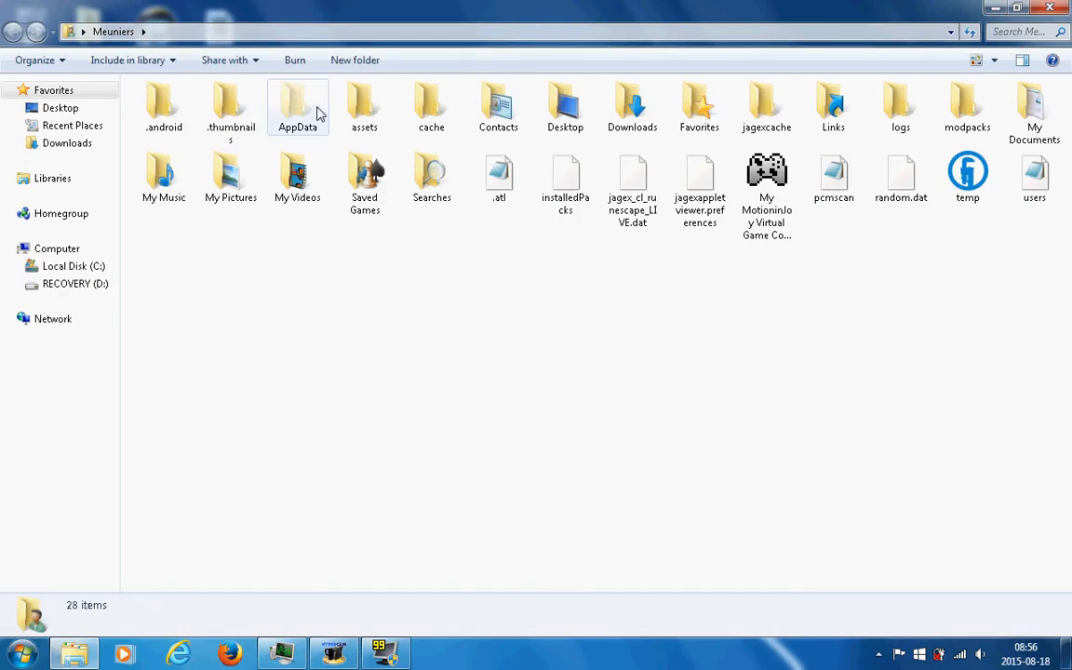
pyautogui.doubleClick(298, 106)
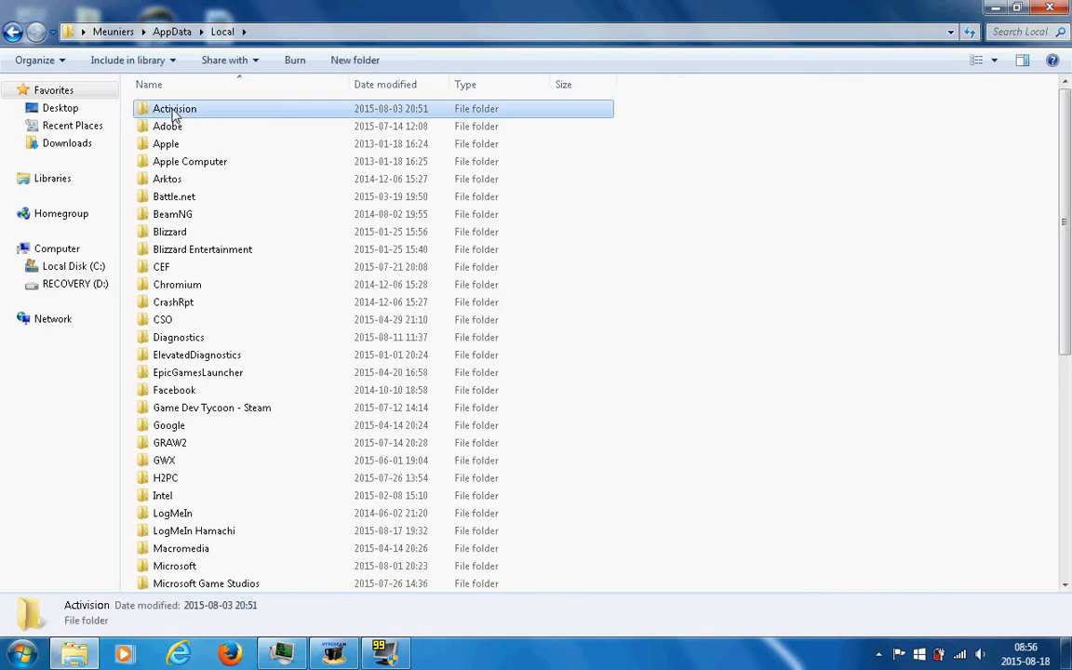
pyautogui.doubleClick(175, 108)
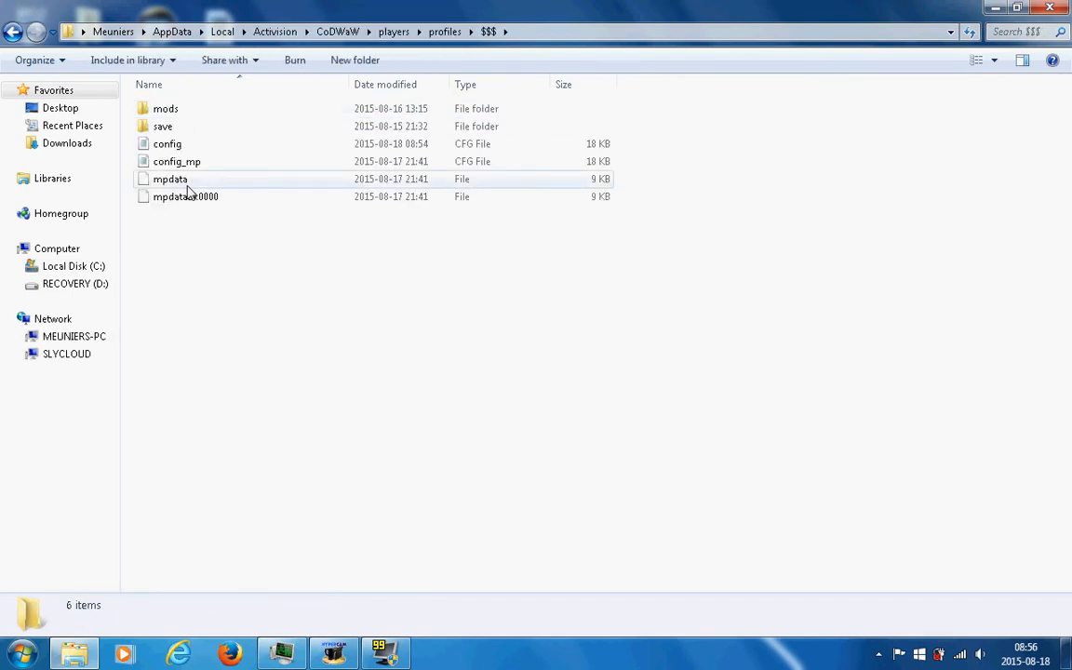
pyautogui.click(177, 160)
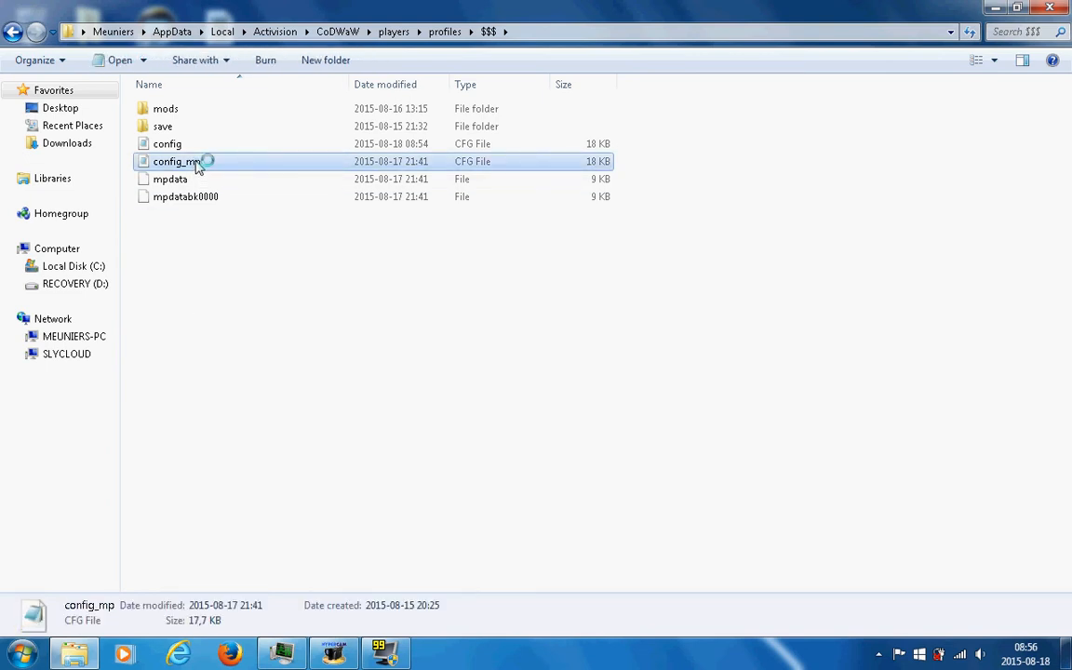
pyautogui.doubleClick(177, 160)
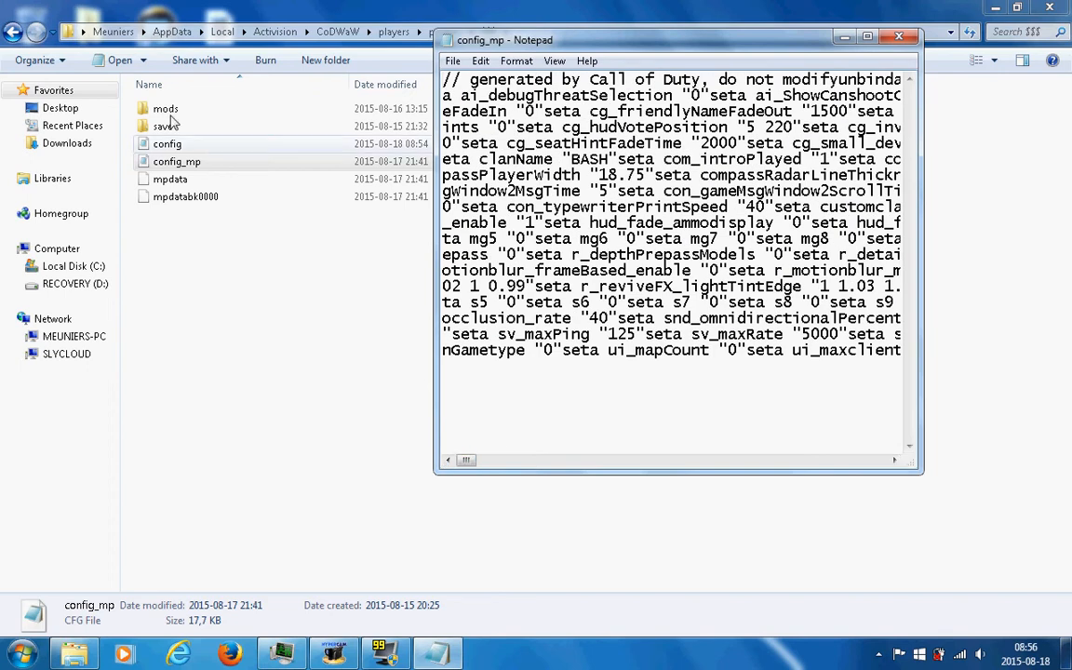
# - Open config in Notepad as well and place its window beside config_mp
pyautogui.doubleClick(167, 143)
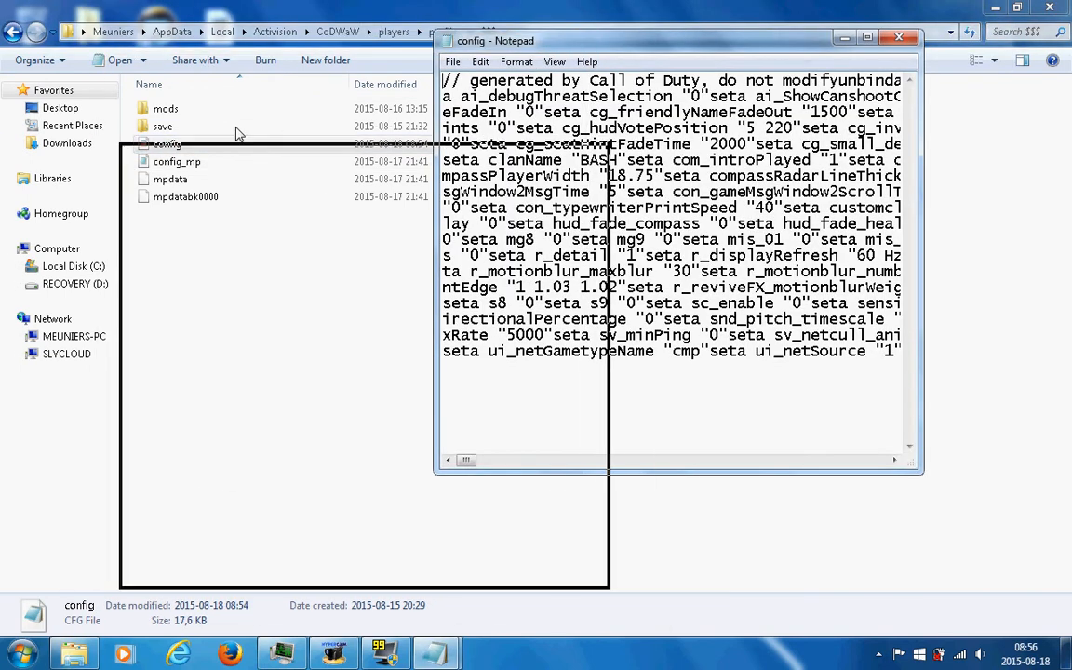
pyautogui.moveTo(679, 41); pyautogui.dragTo(316, 116)
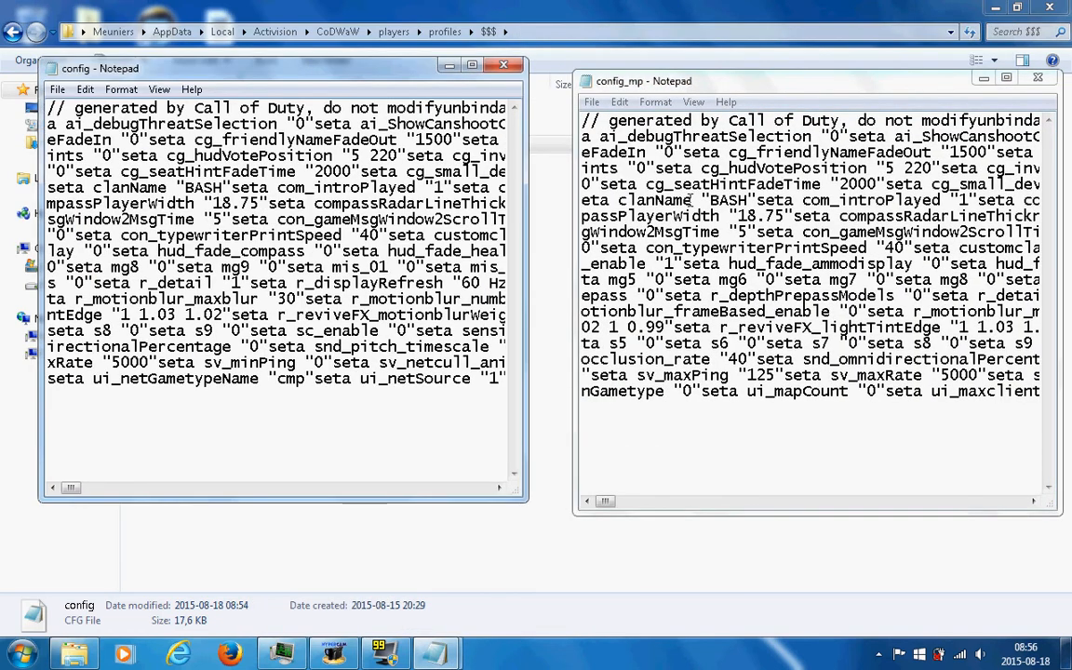
pyautogui.click(503, 65)
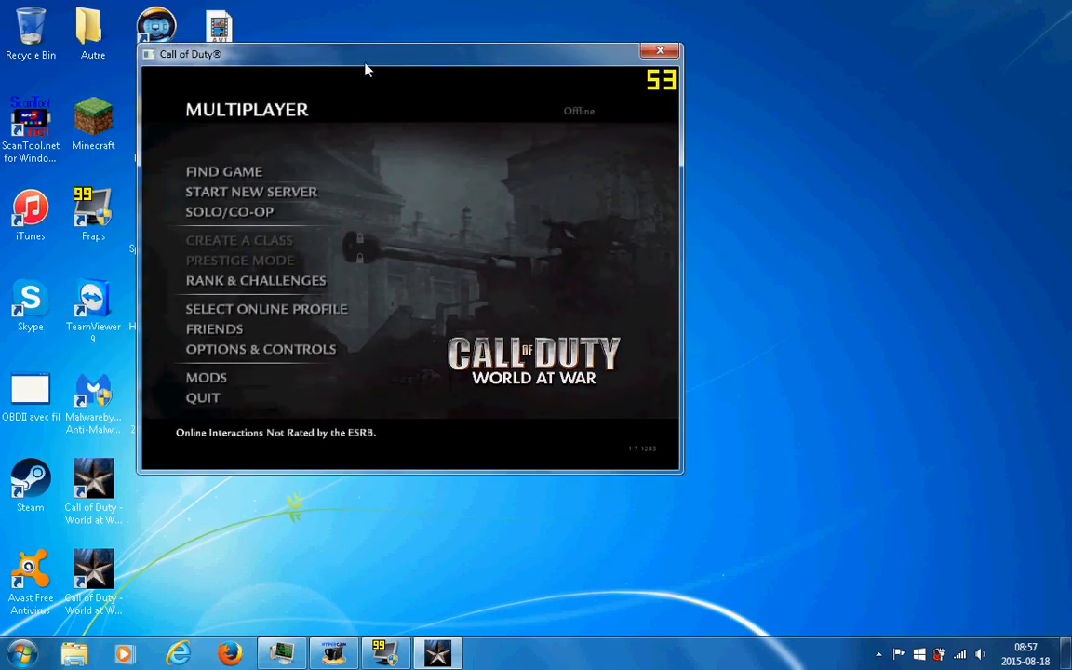
pyautogui.moveTo(266, 309)
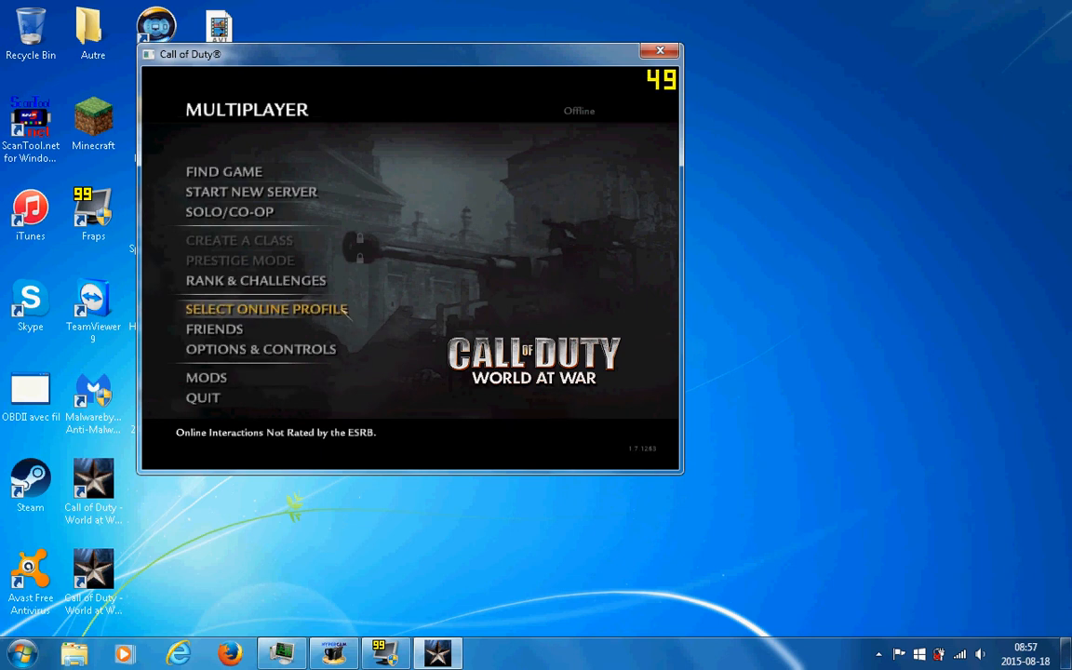
pyautogui.click(261, 348)
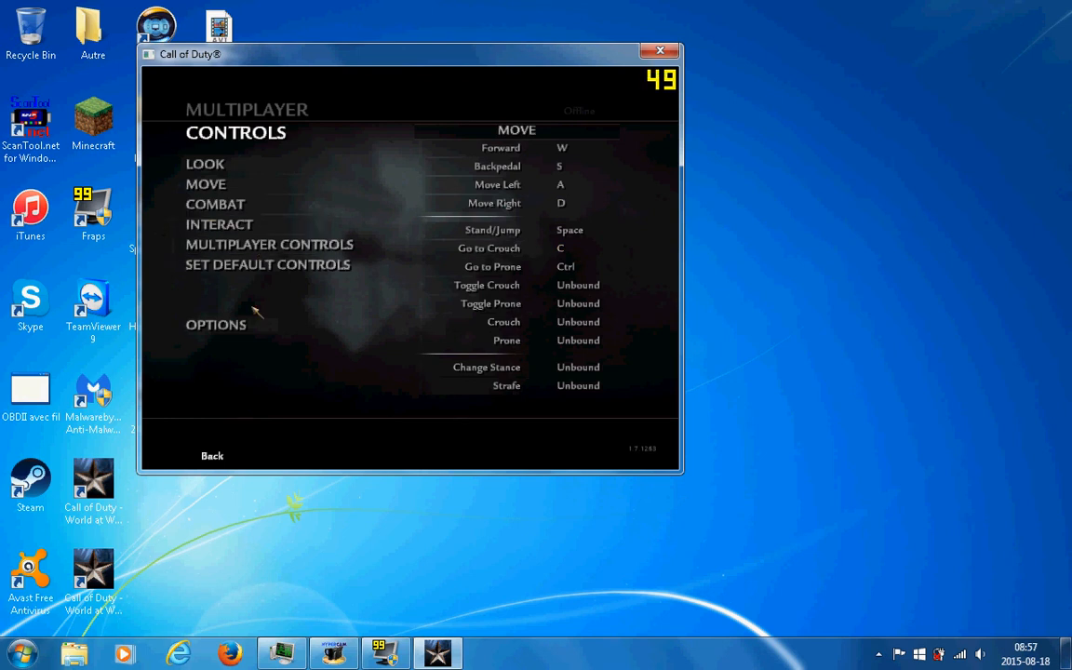
pyautogui.click(204, 164)
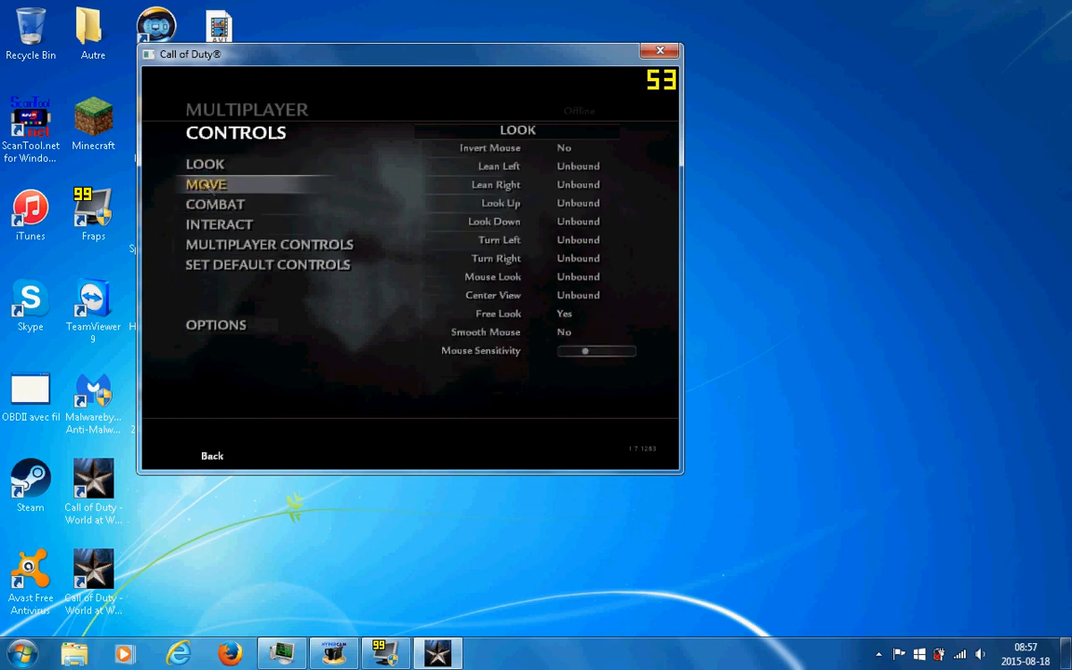
pyautogui.click(205, 184)
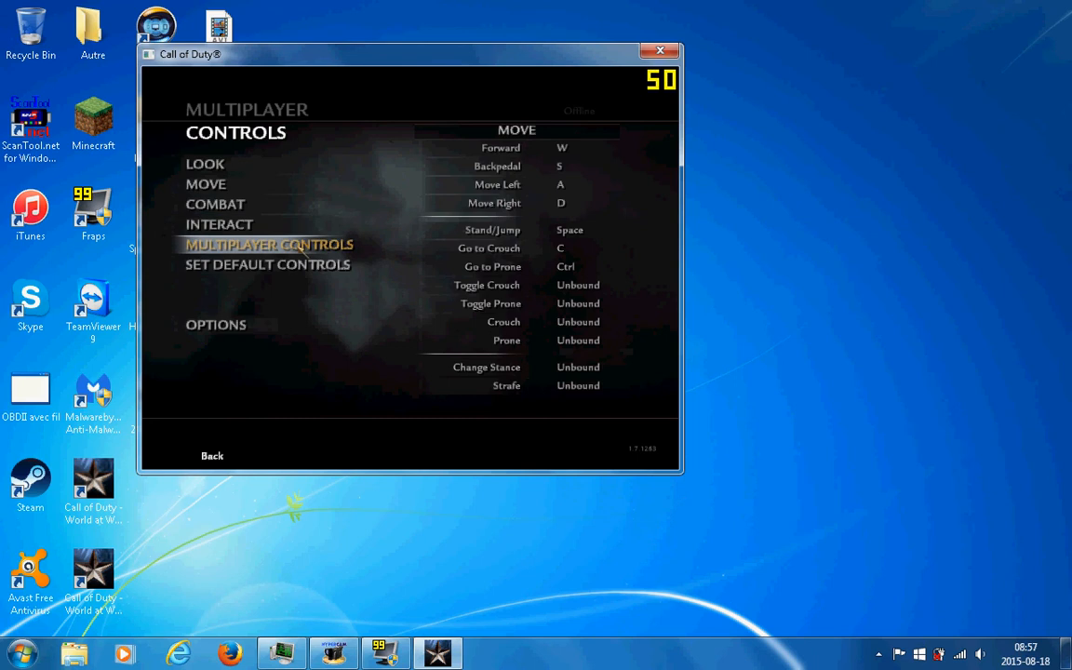
pyautogui.click(268, 244)
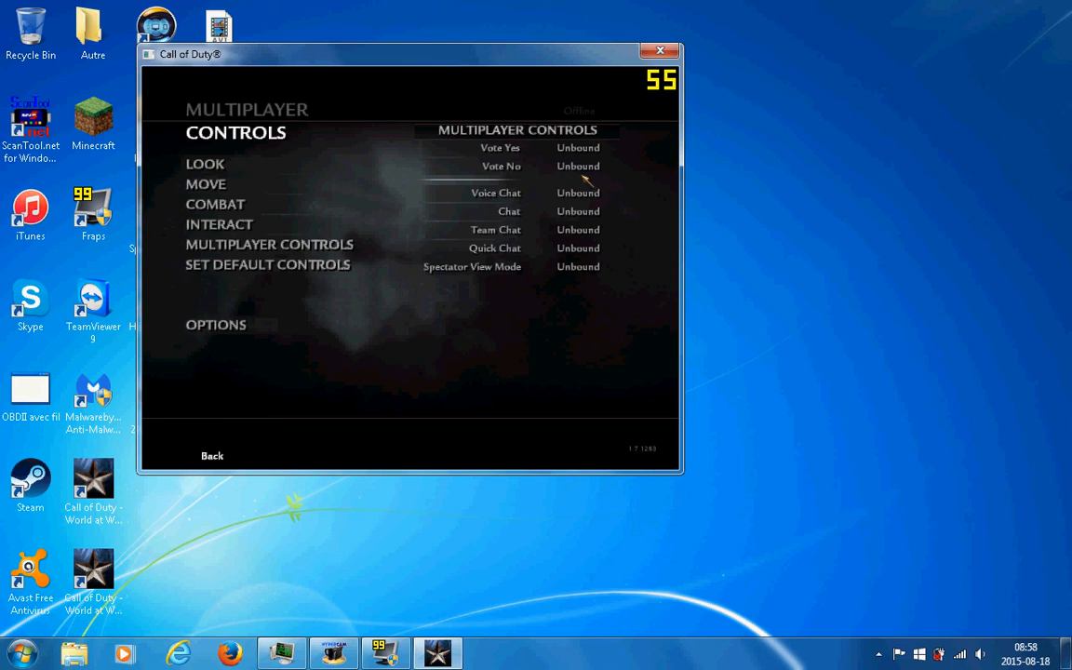
pyautogui.moveTo(510, 211)
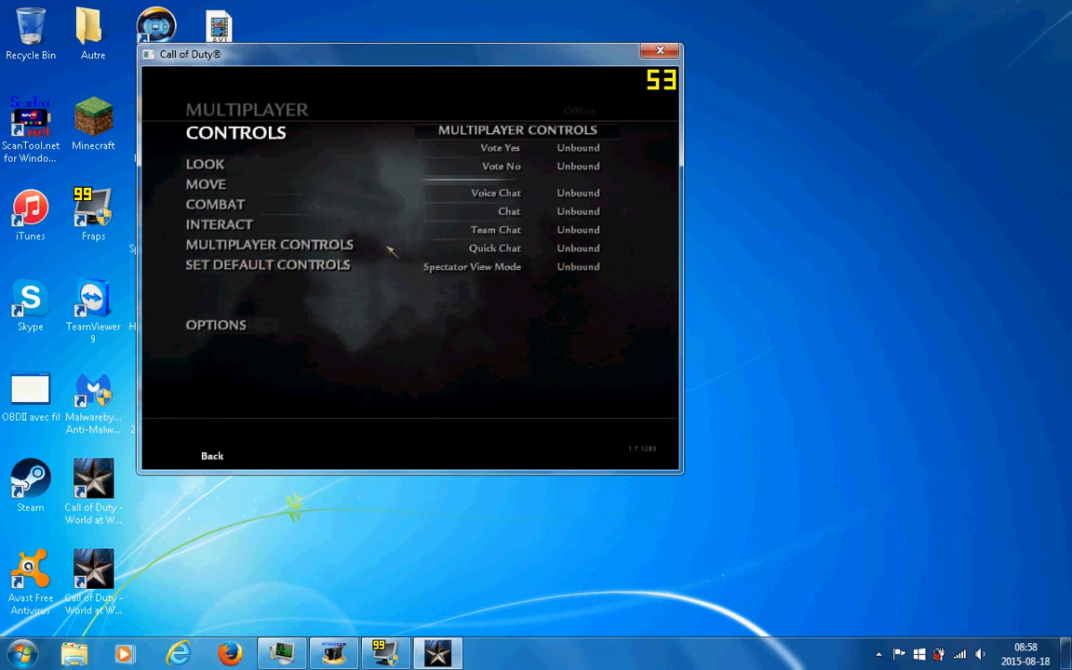
pyautogui.moveTo(456, 315)
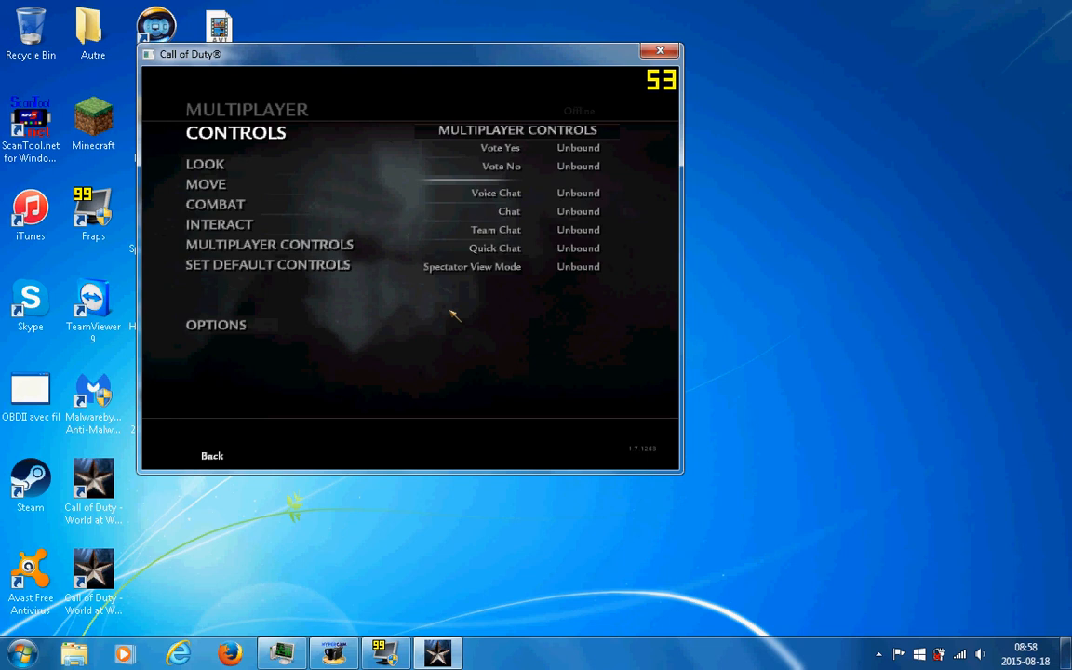
pyautogui.moveTo(454, 345)
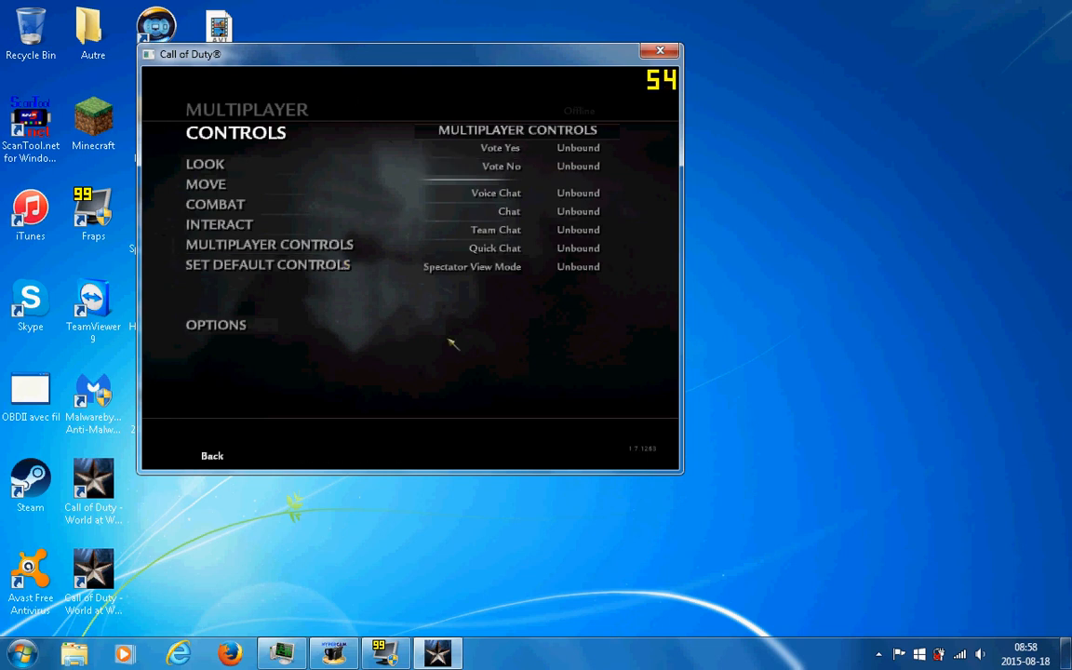
pyautogui.moveTo(492, 175)
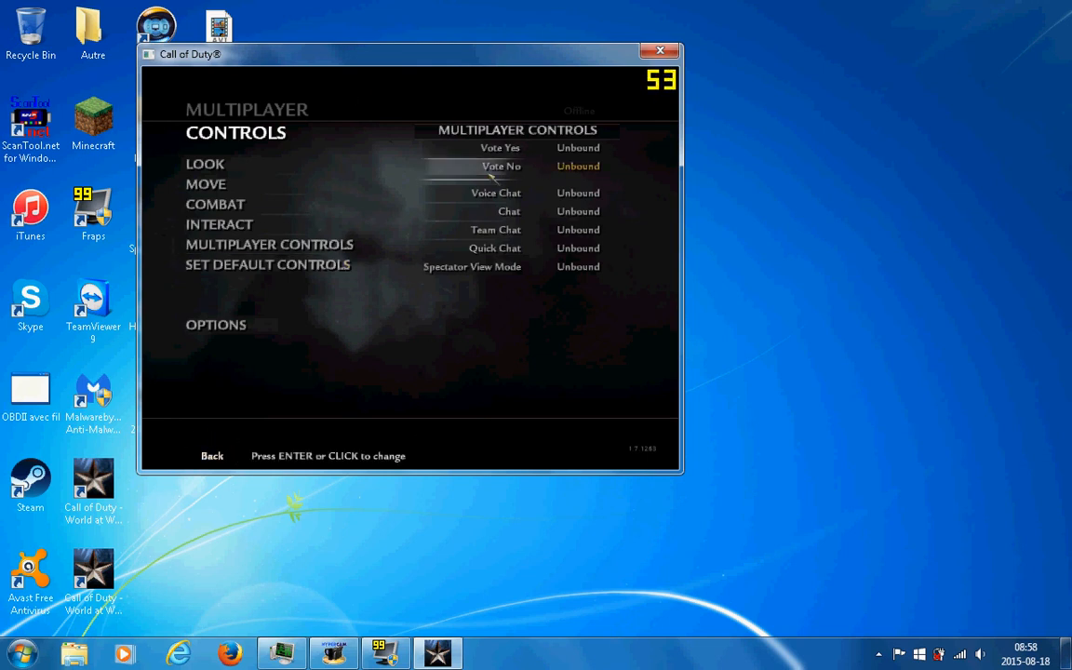
pyautogui.click(577, 191)
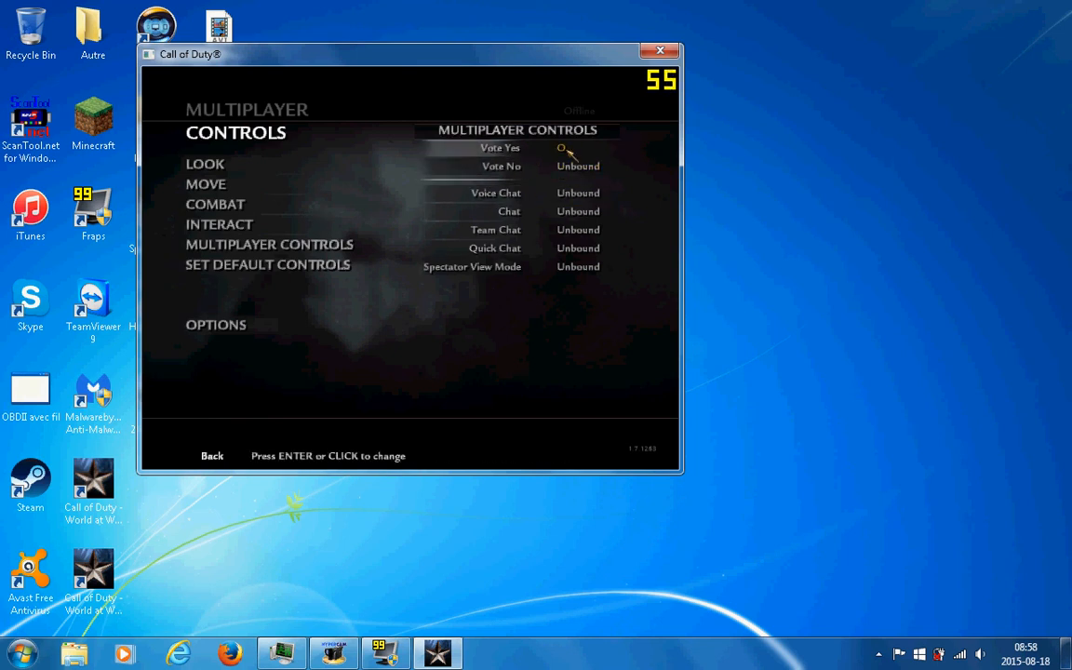
pyautogui.click(212, 454)
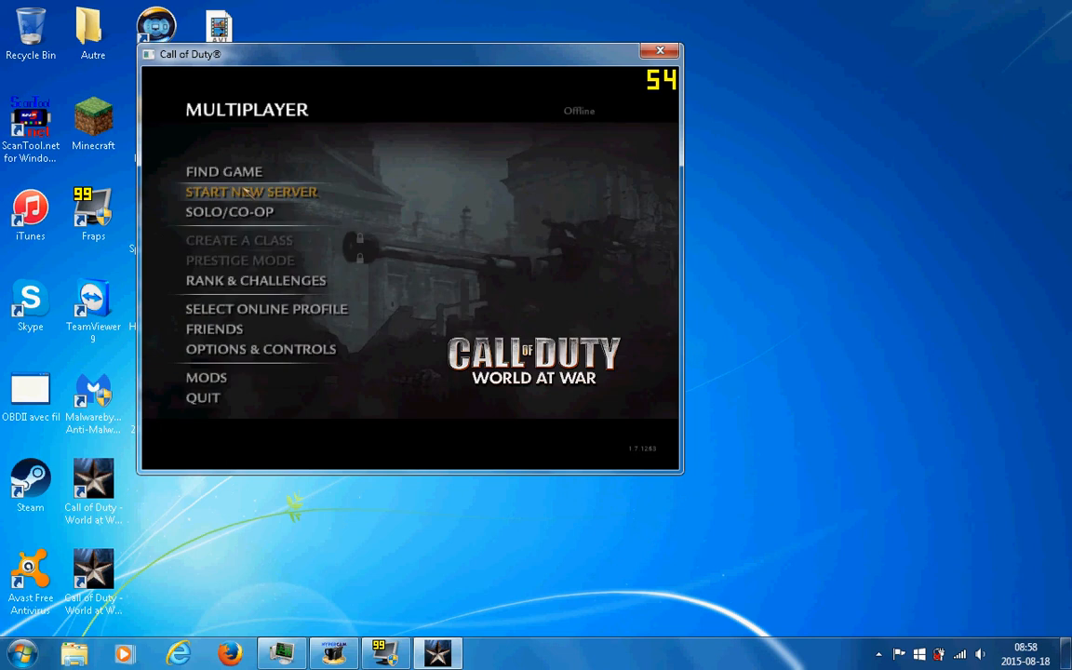
# - Start a new local server, choosing a map from the list
pyautogui.click(251, 191)
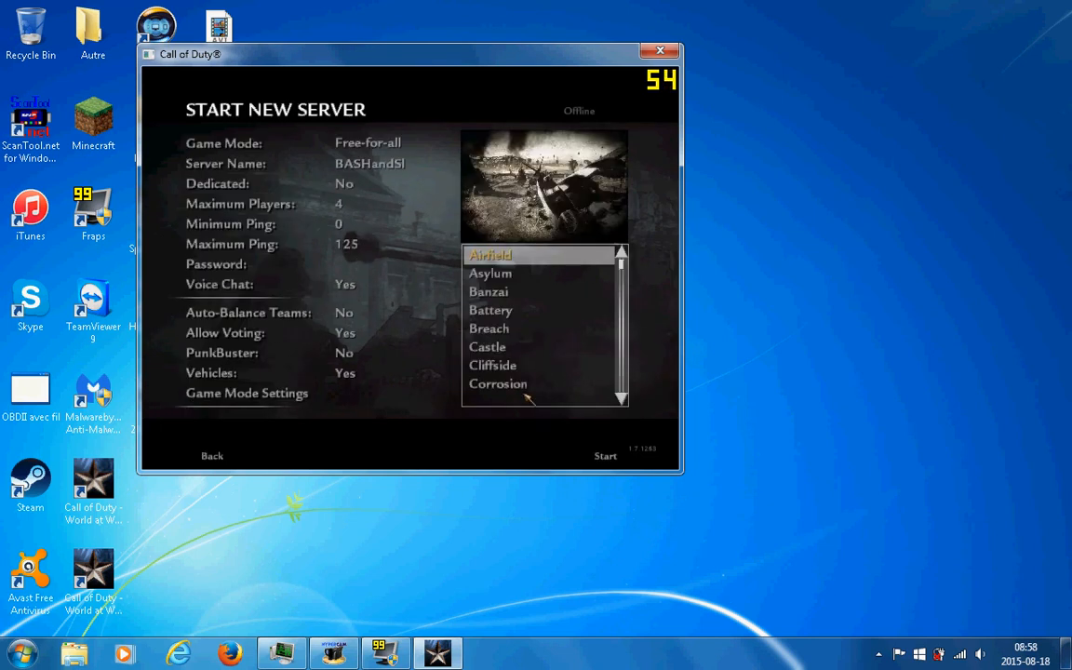
pyautogui.click(491, 309)
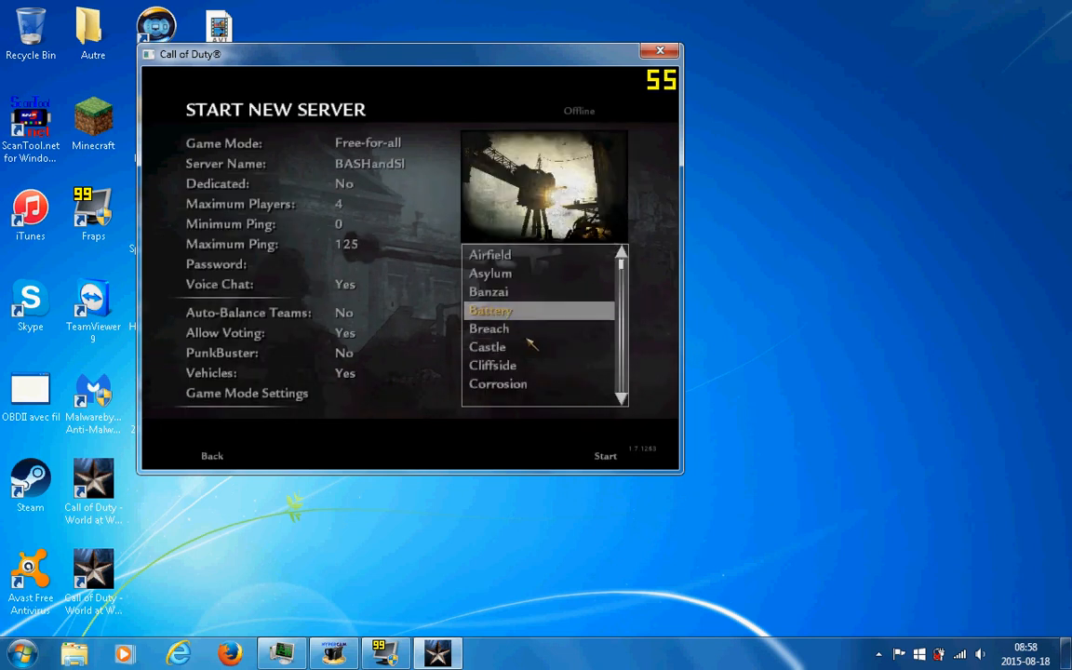
pyautogui.scroll(-3)
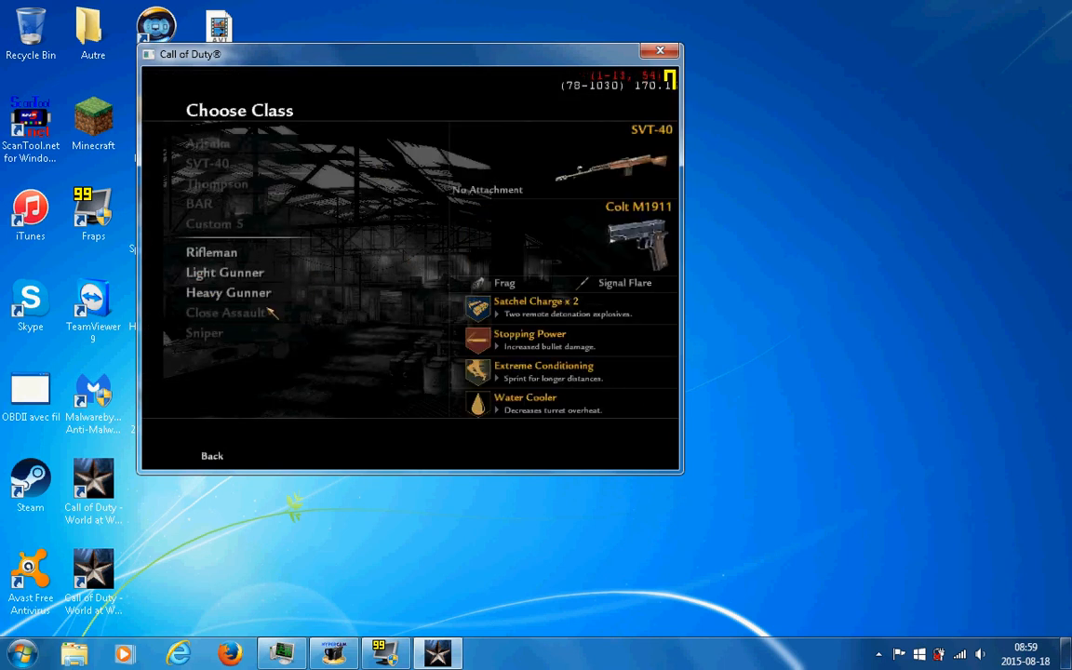
# - Spawn with the Close Assault class into the Hangar match, then bring up the pause menu
pyautogui.click(223, 272)
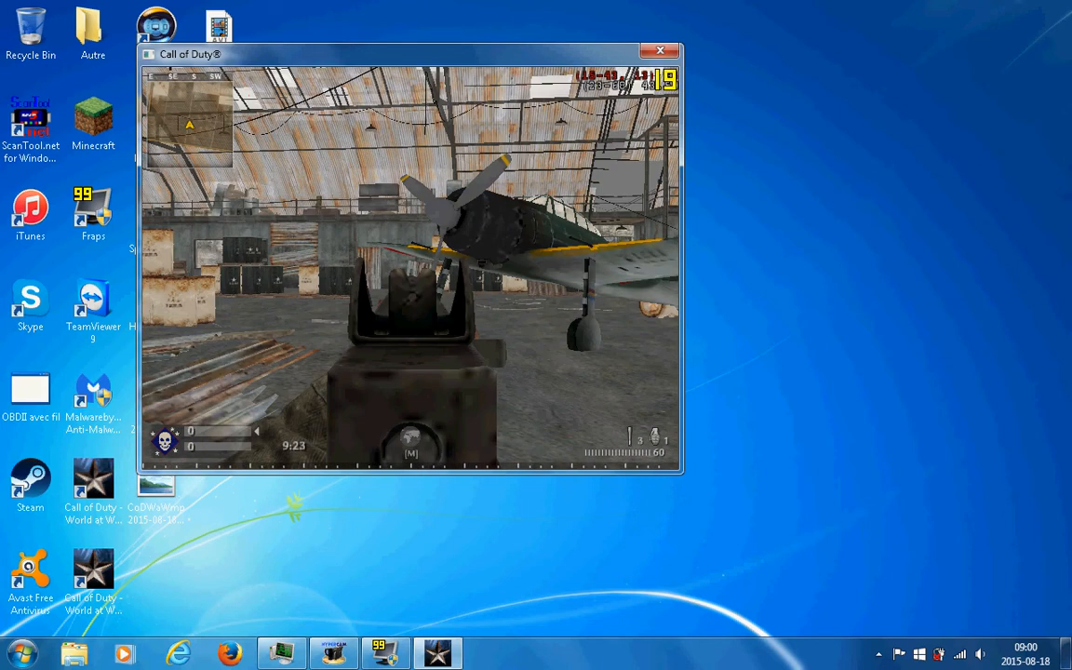
pyautogui.press('Escape')
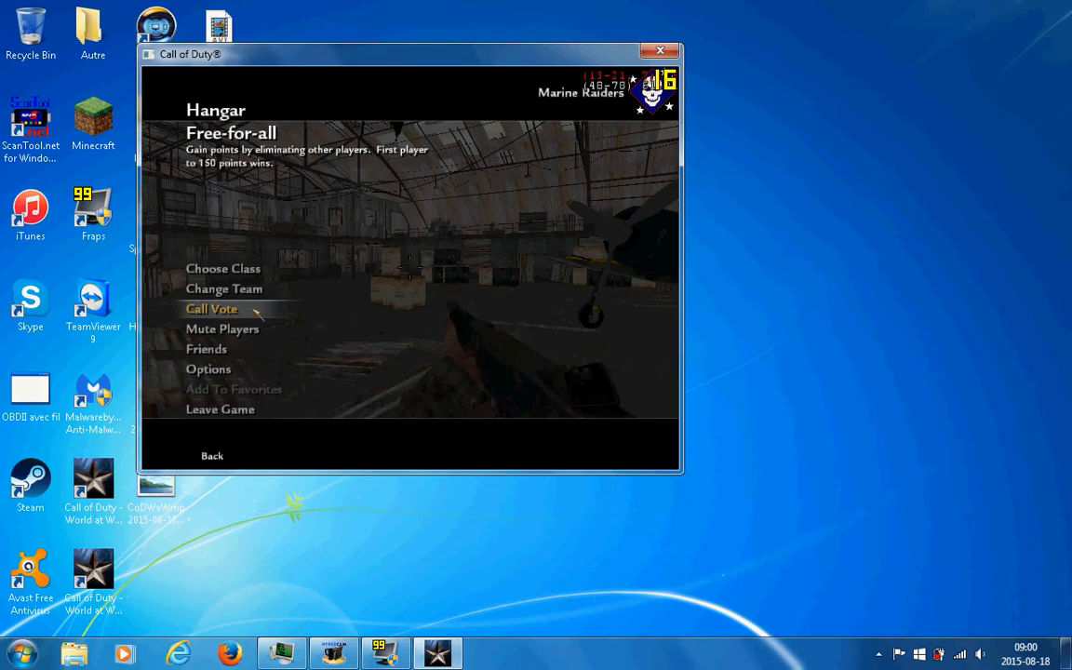